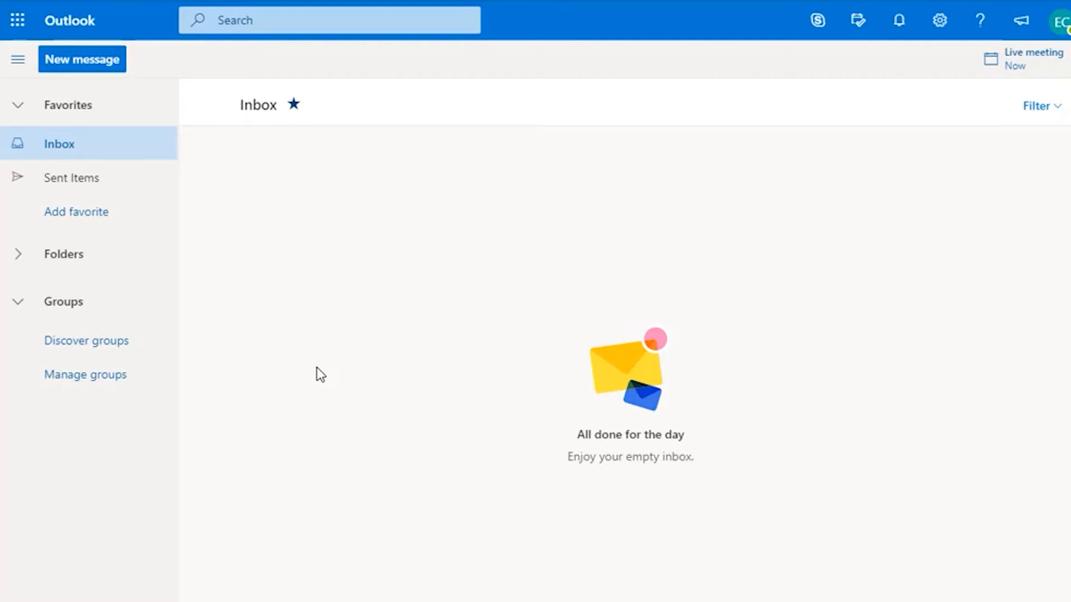
pyautogui.moveTo(314, 387)
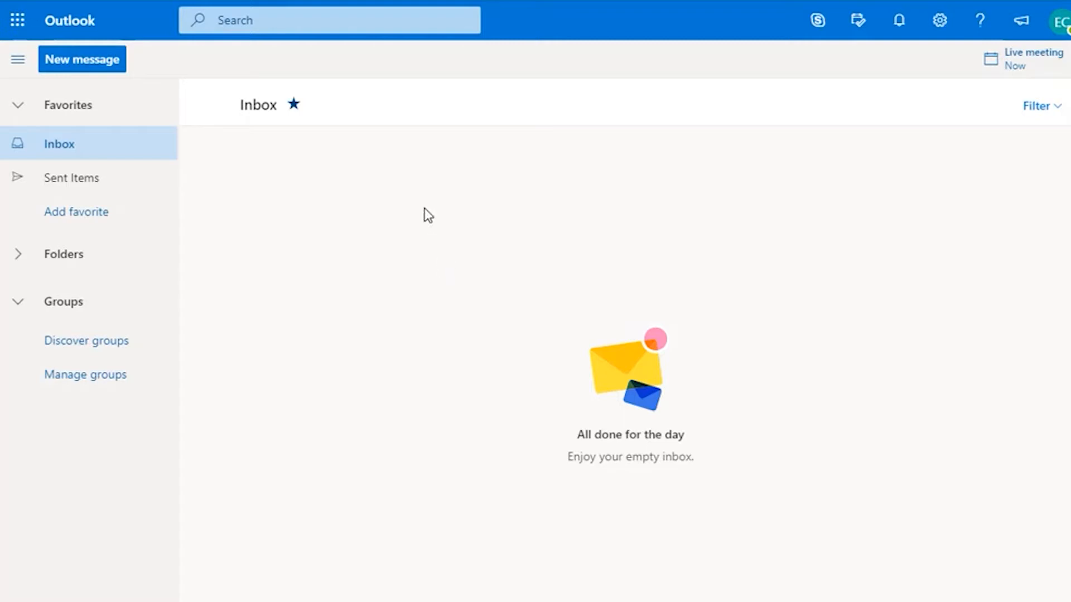
pyautogui.moveTo(16, 20)
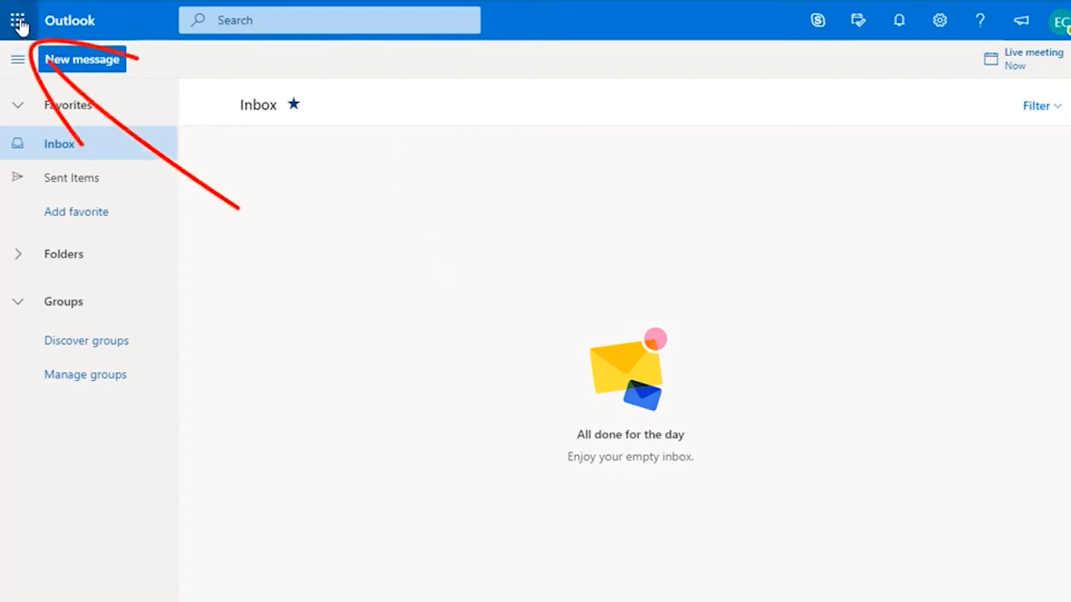
# Launch Microsoft Teams from the Office 365 app launcher.
pyautogui.click(19, 20)
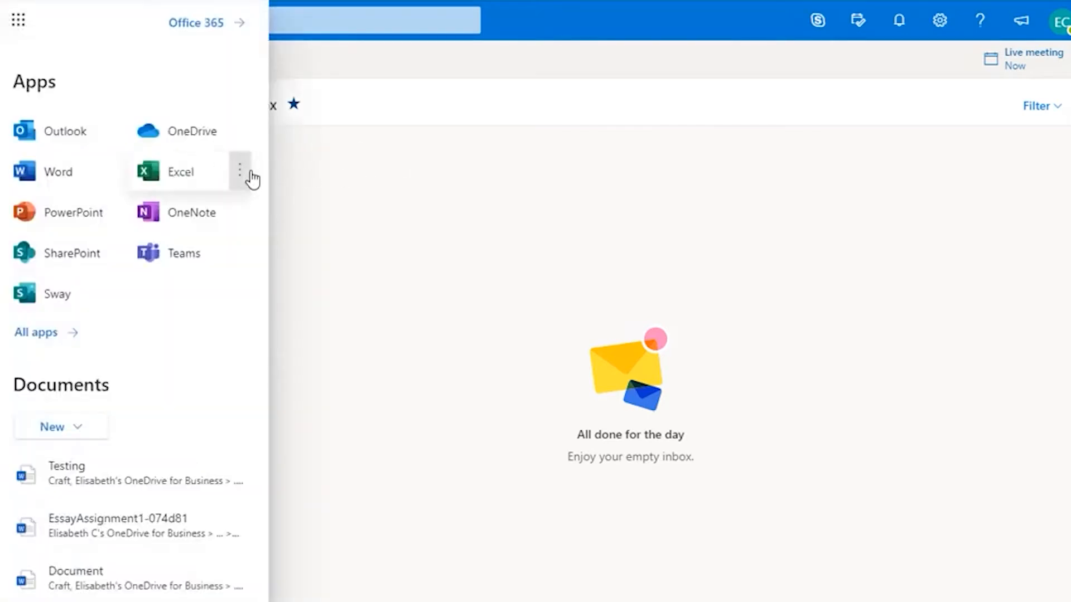
pyautogui.moveTo(121, 328)
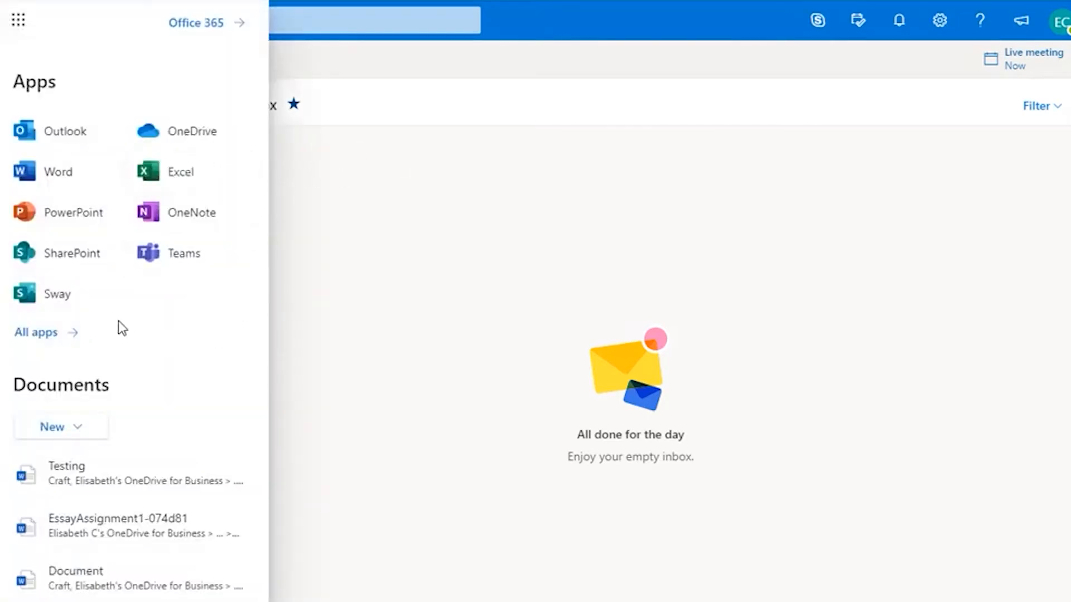
pyautogui.moveTo(183, 253)
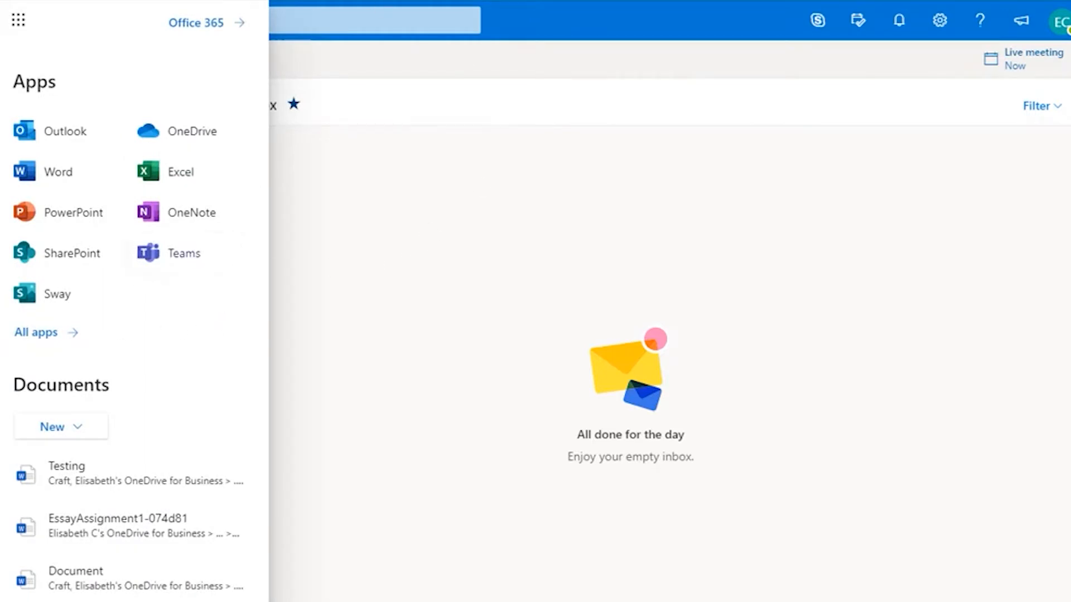
pyautogui.click(184, 254)
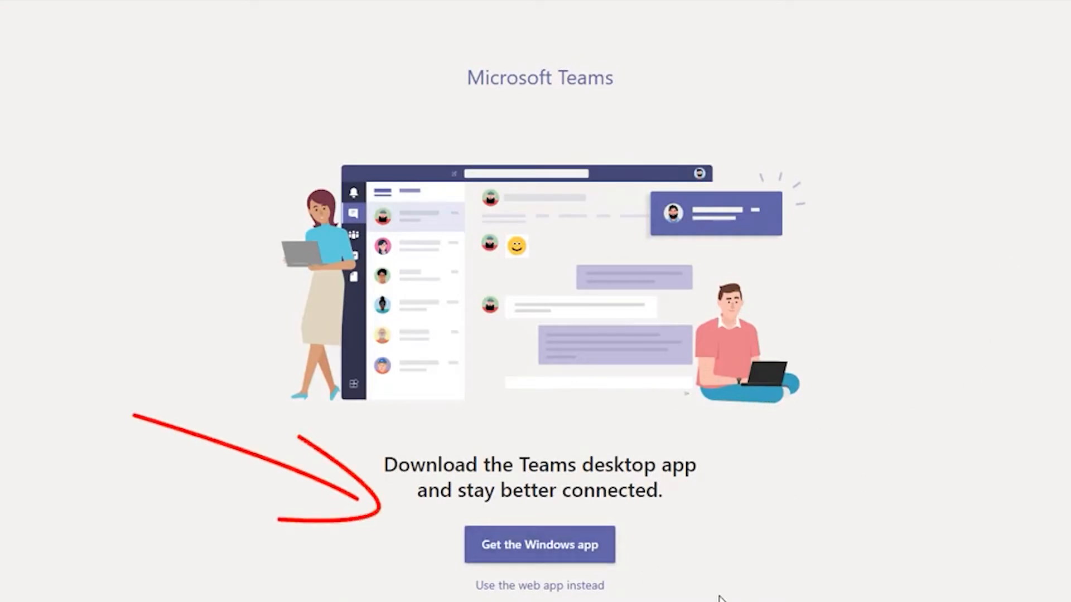
pyautogui.moveTo(820, 411)
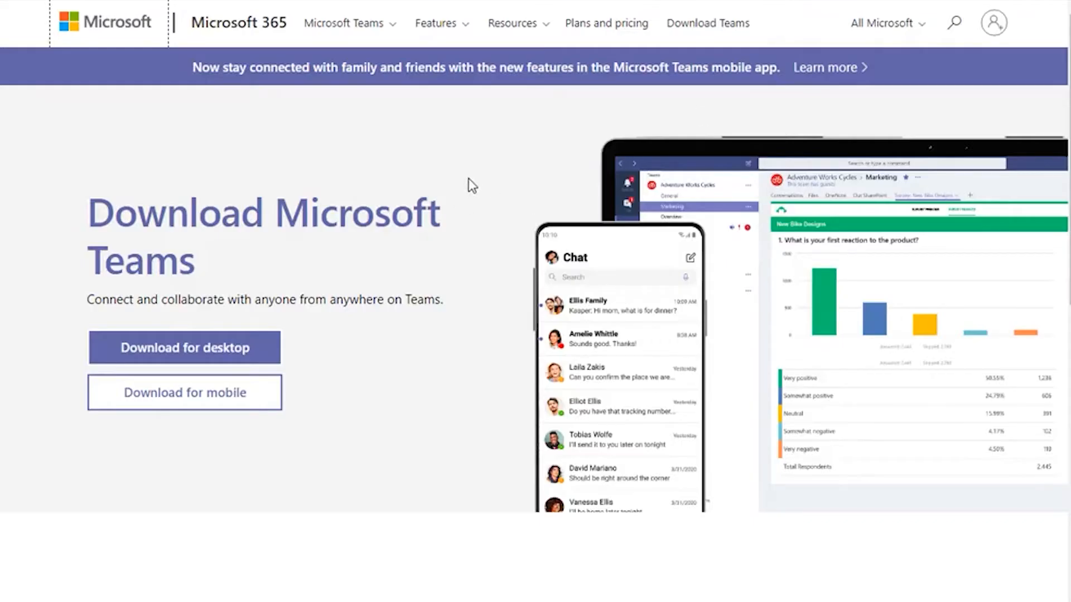
pyautogui.moveTo(460, 208)
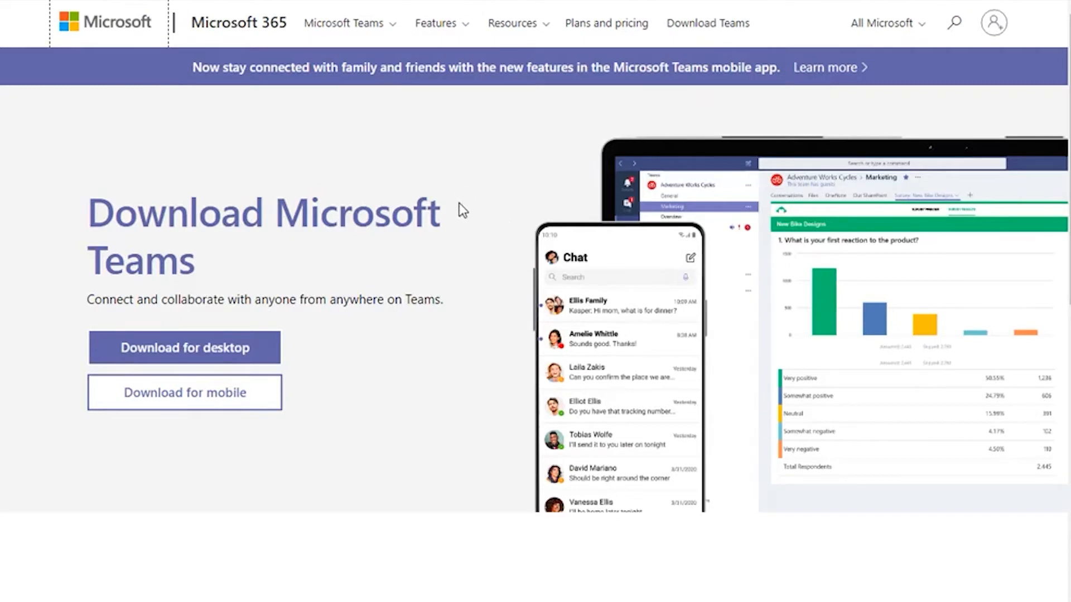
pyautogui.moveTo(366, 199)
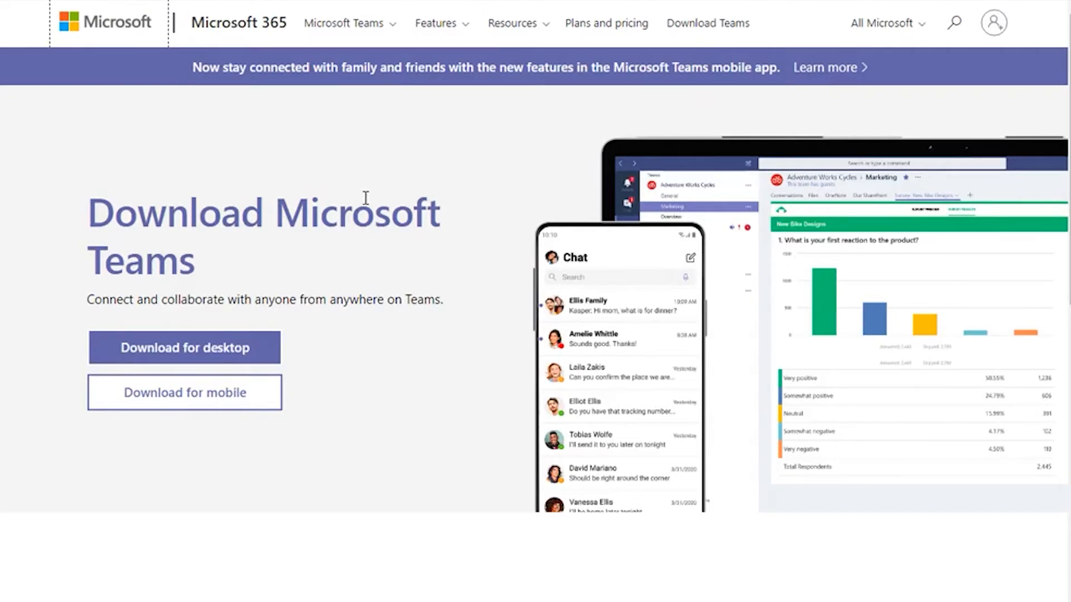
pyautogui.moveTo(381, 120)
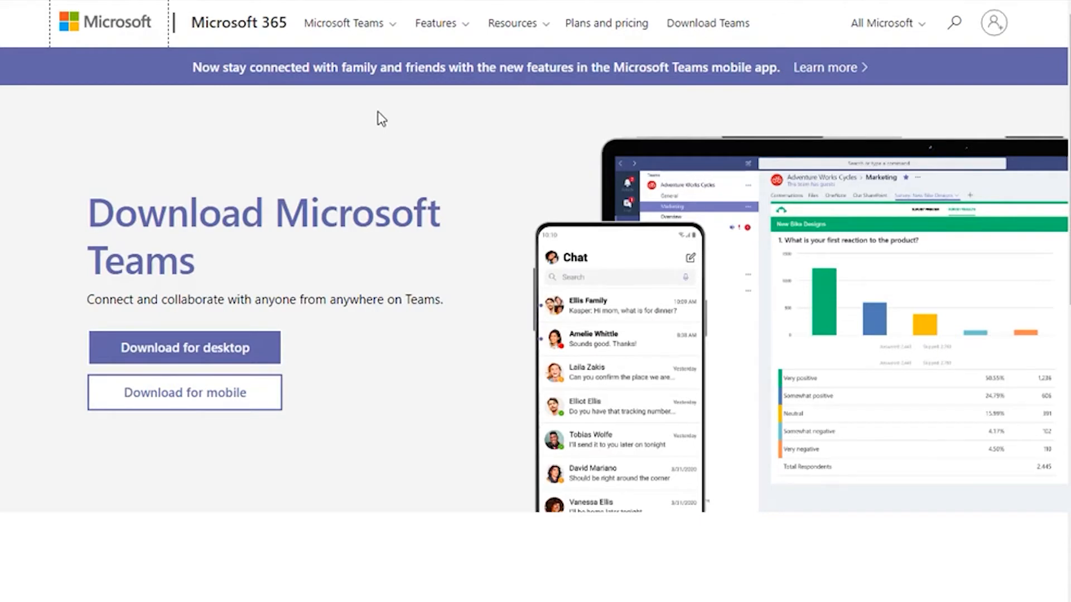
pyautogui.moveTo(418, 113)
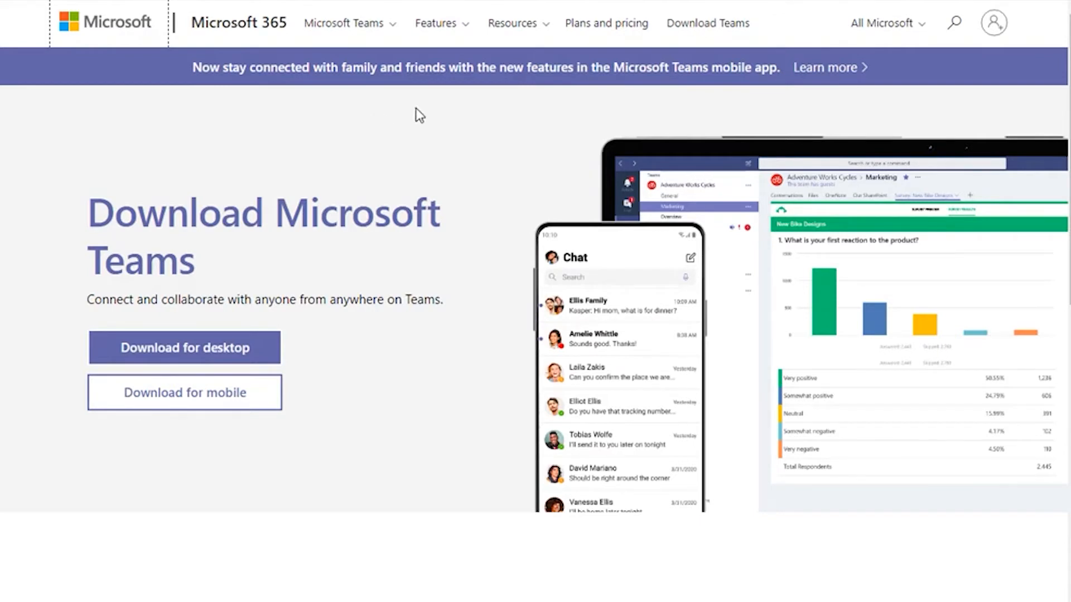
pyautogui.moveTo(383, 124)
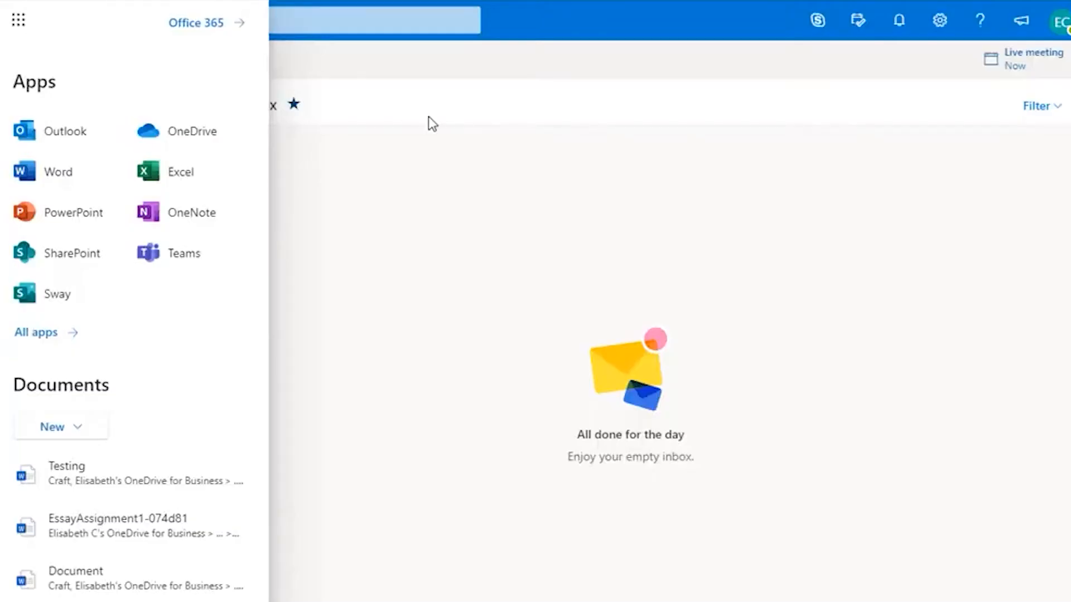
pyautogui.moveTo(552, 323)
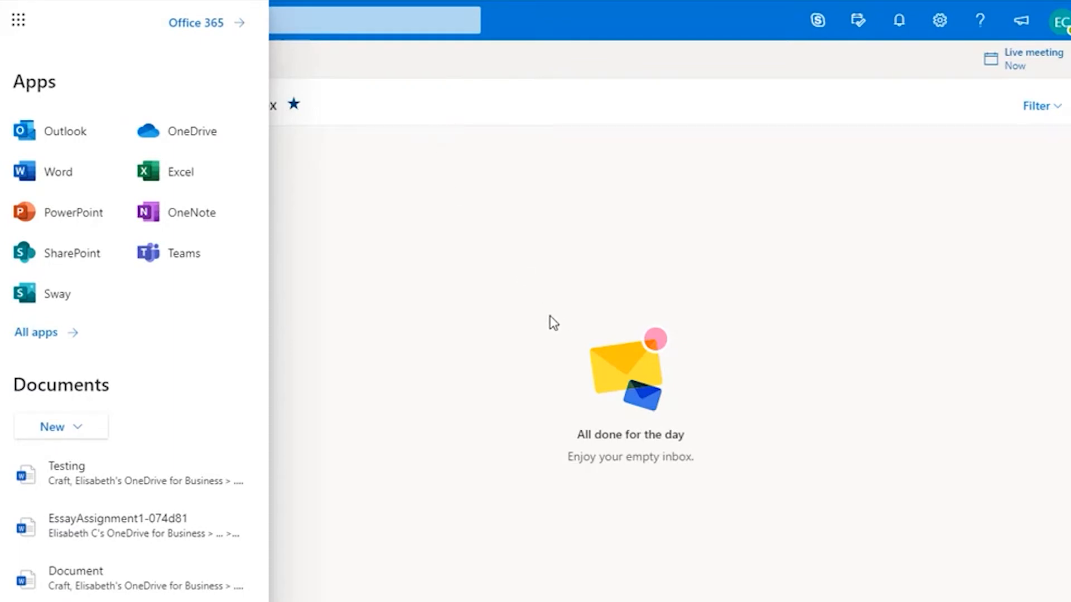
pyautogui.moveTo(589, 241)
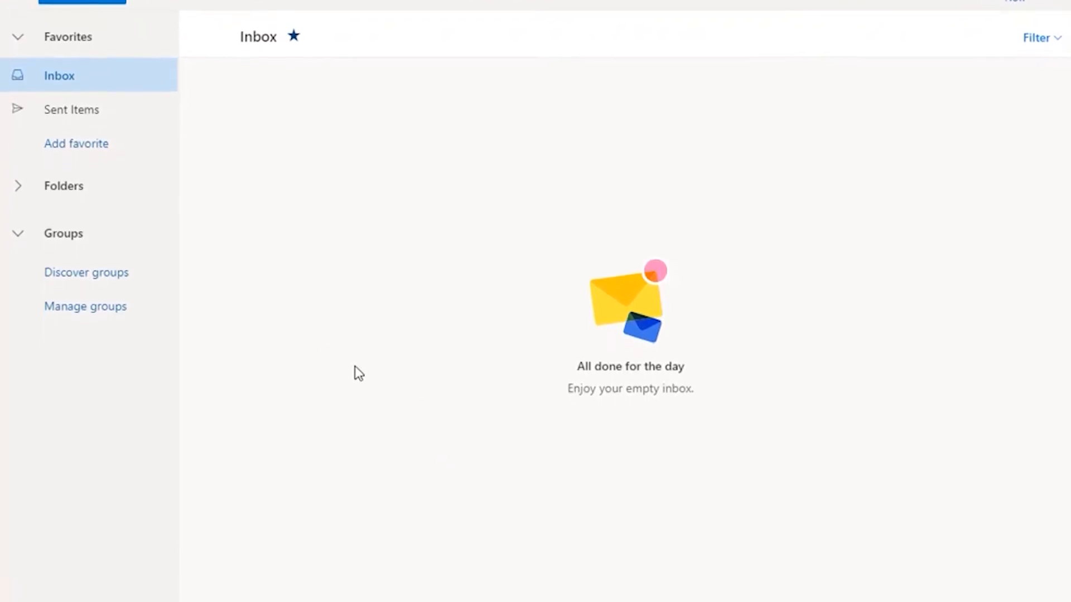
# Scroll the empty inbox view back to the top.
pyautogui.scroll(3)
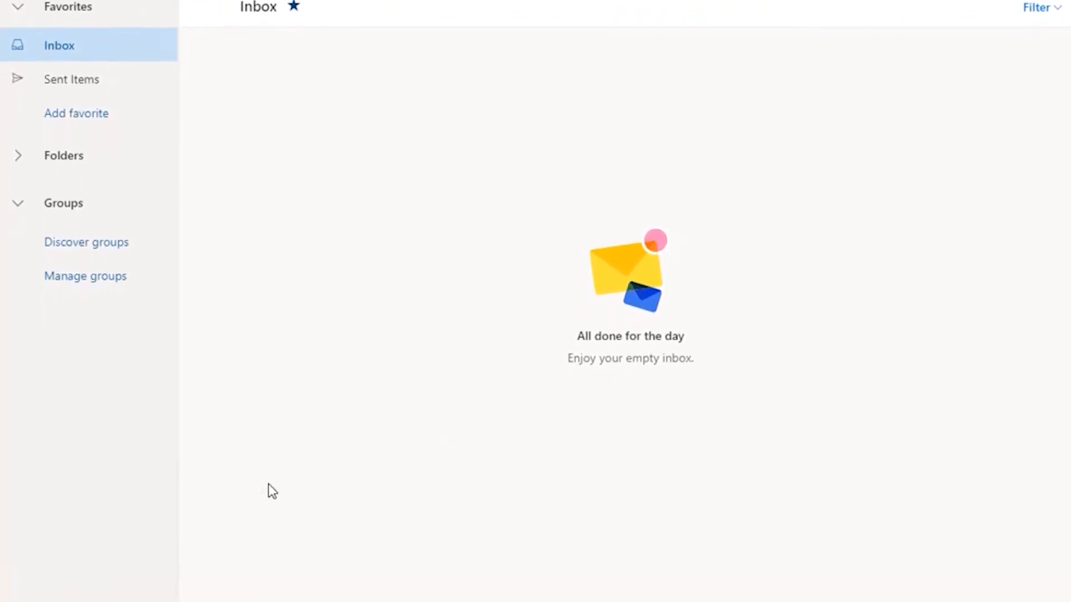
pyautogui.scroll(3)
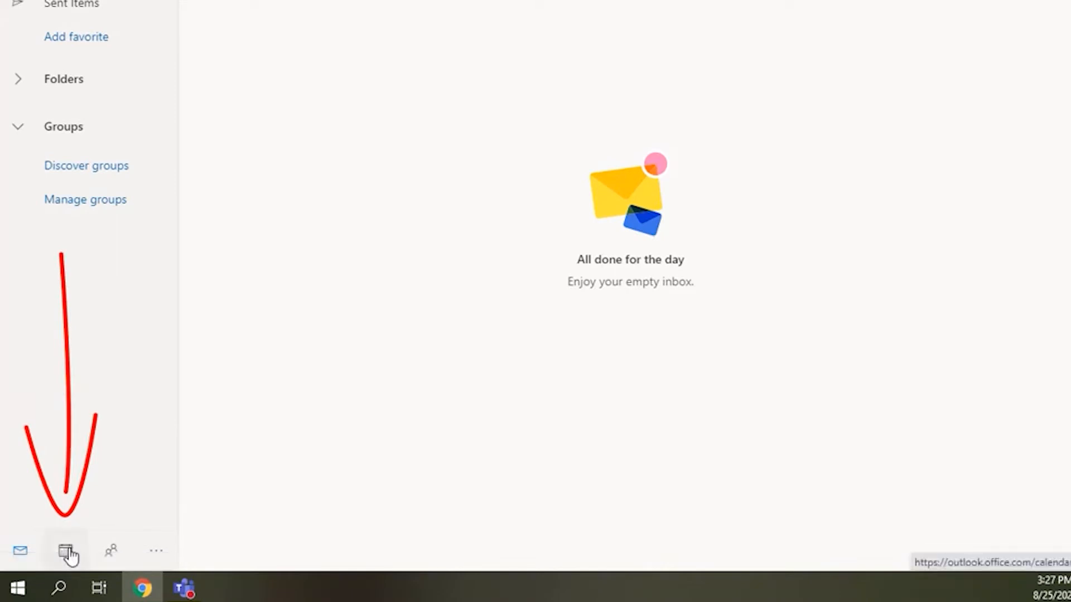
# From the calendar, join the Aug 25 3 PM Live meeting via its Join link.
pyautogui.click(67, 550)
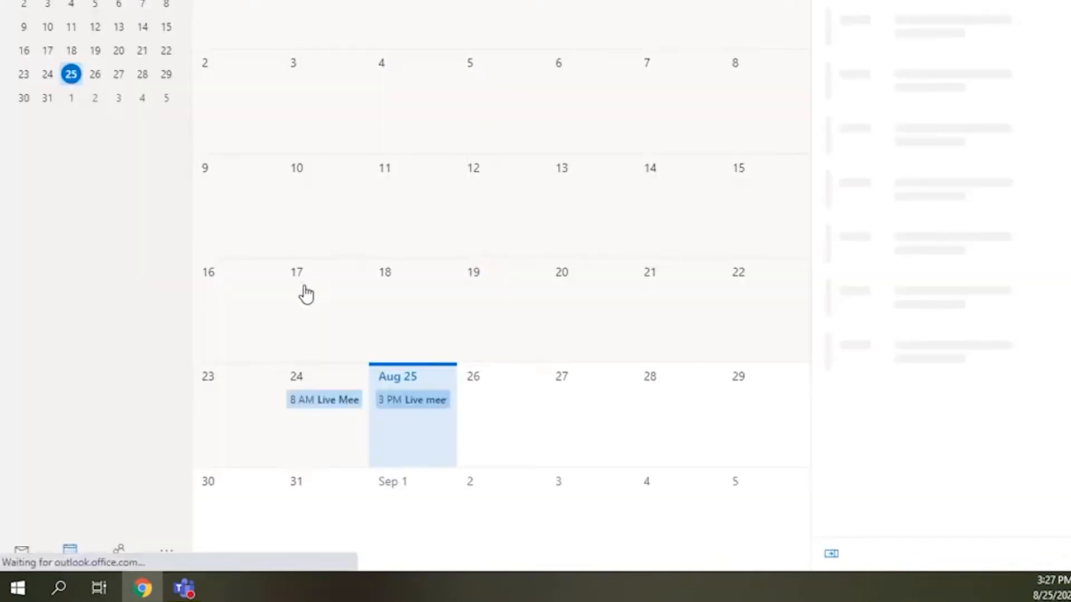
pyautogui.click(411, 399)
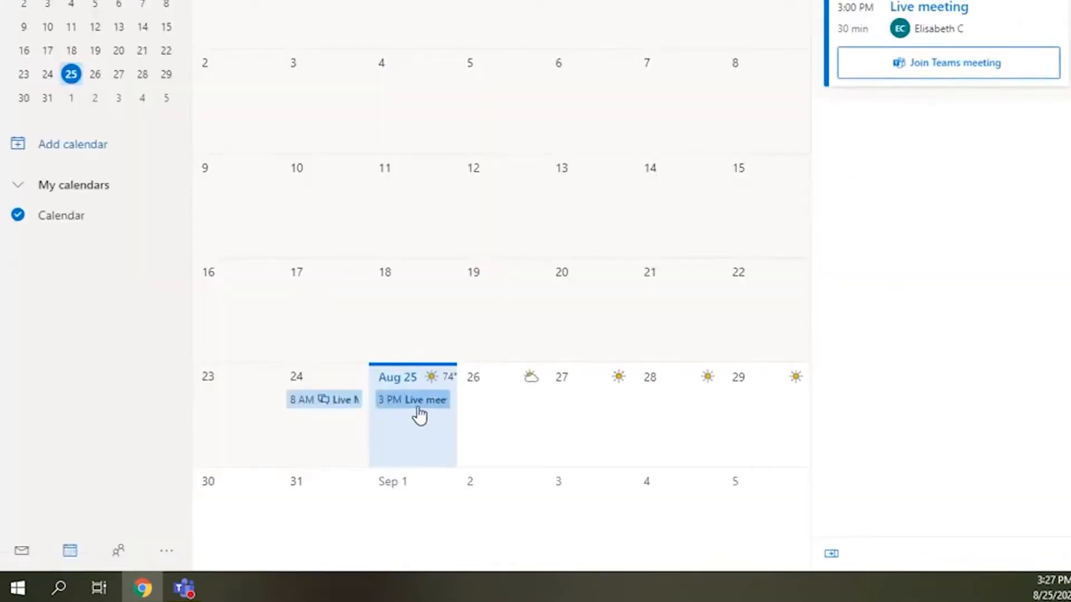
pyautogui.click(412, 400)
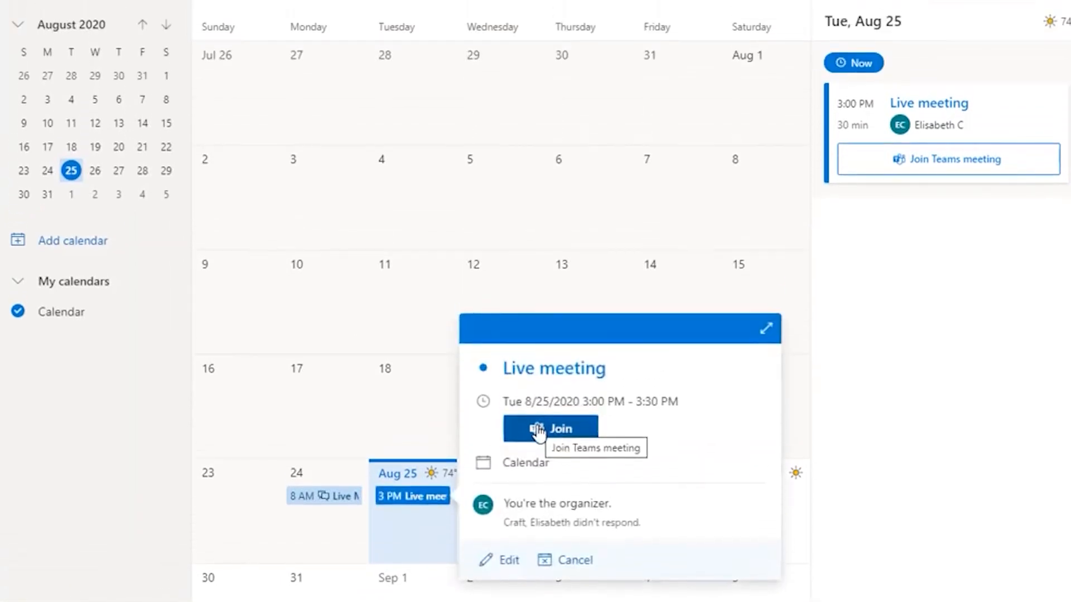
pyautogui.click(550, 428)
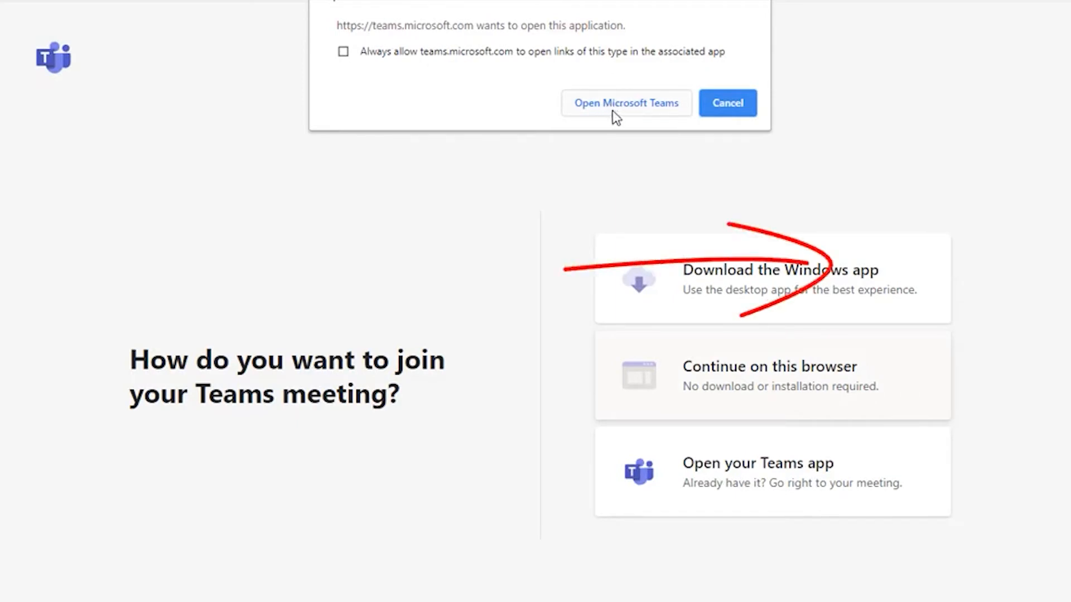
pyautogui.moveTo(731, 62)
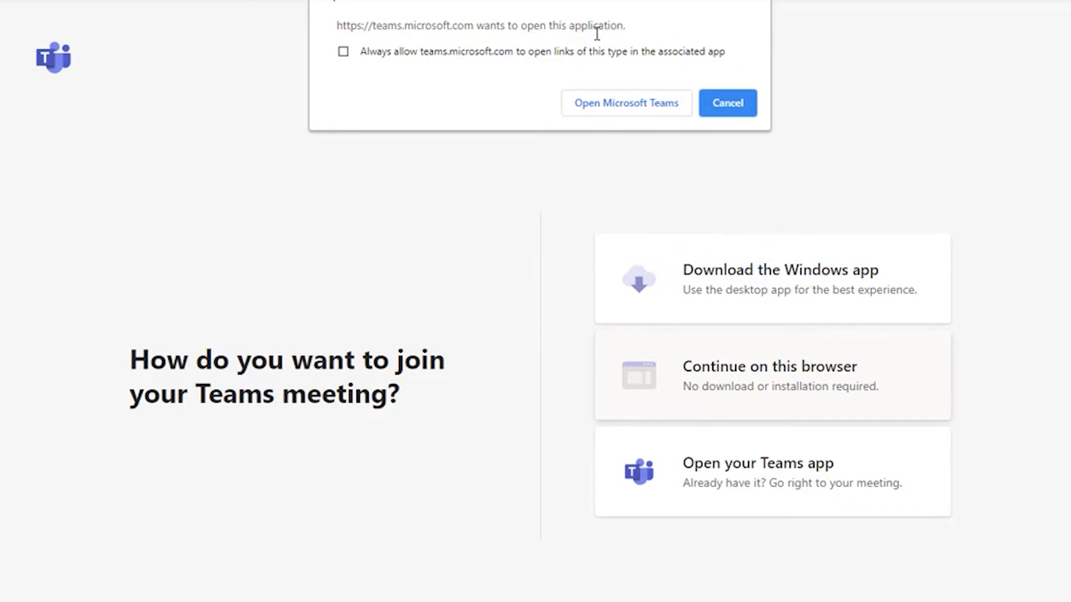
pyautogui.moveTo(473, 182)
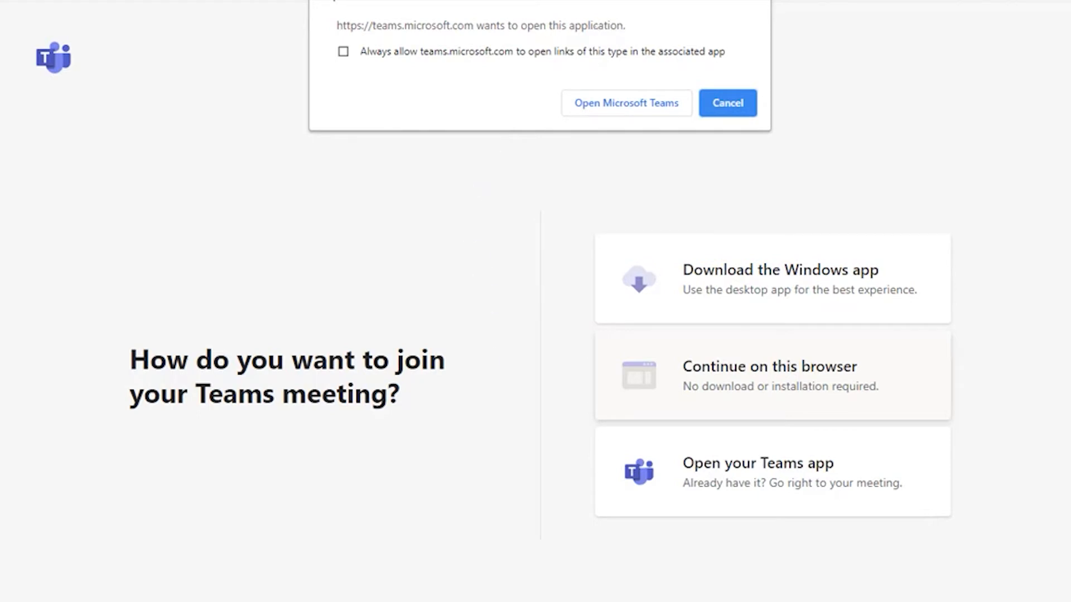
# Continue into the Teams desktop app and show its calendar of scheduled meetings.
pyautogui.click(625, 103)
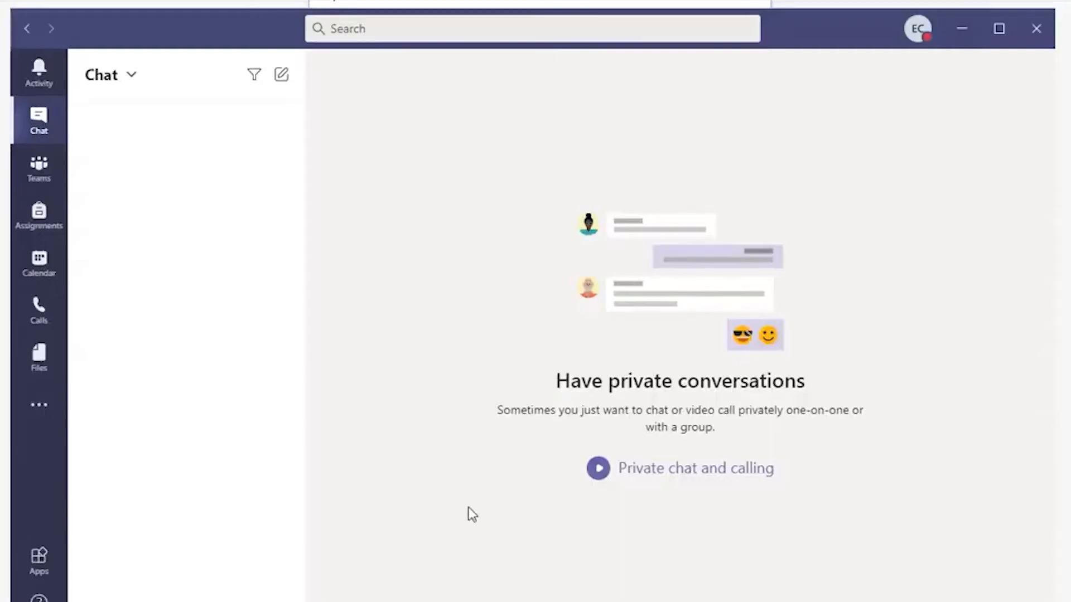
pyautogui.moveTo(161, 288)
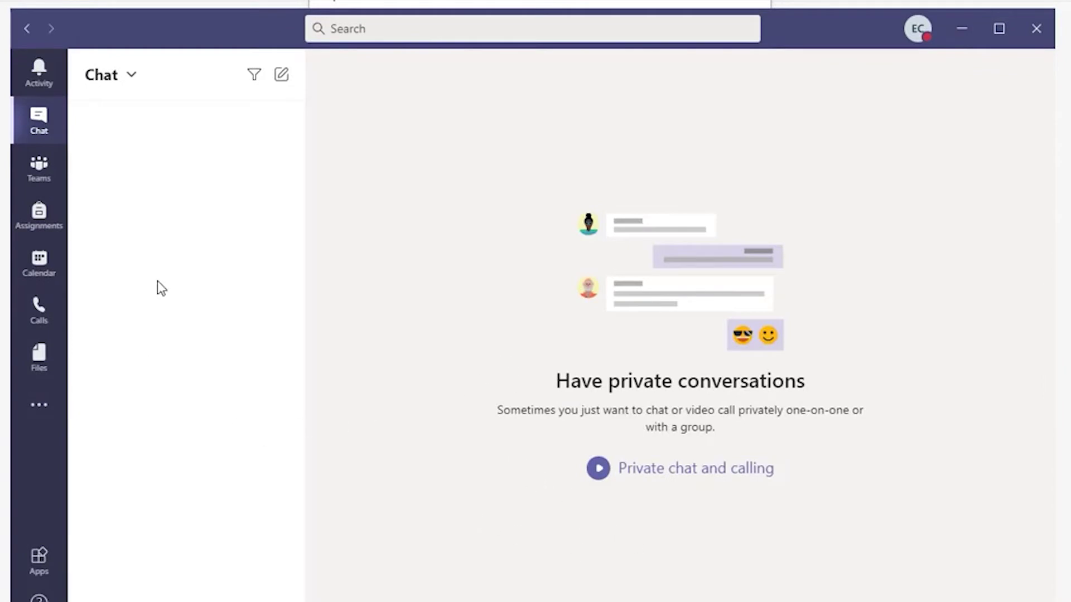
pyautogui.moveTo(136, 287)
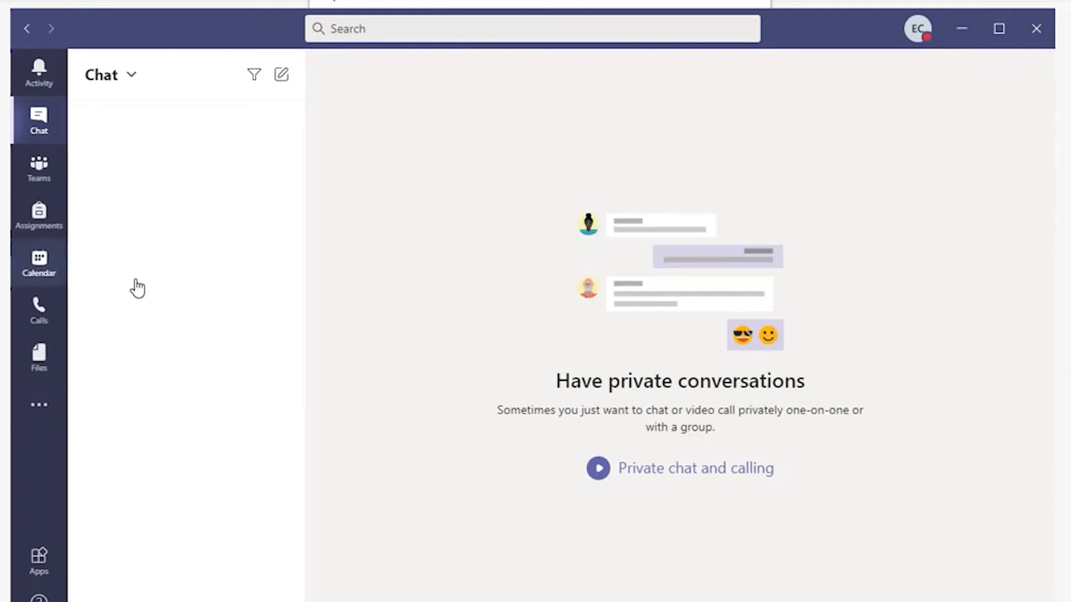
pyautogui.click(38, 264)
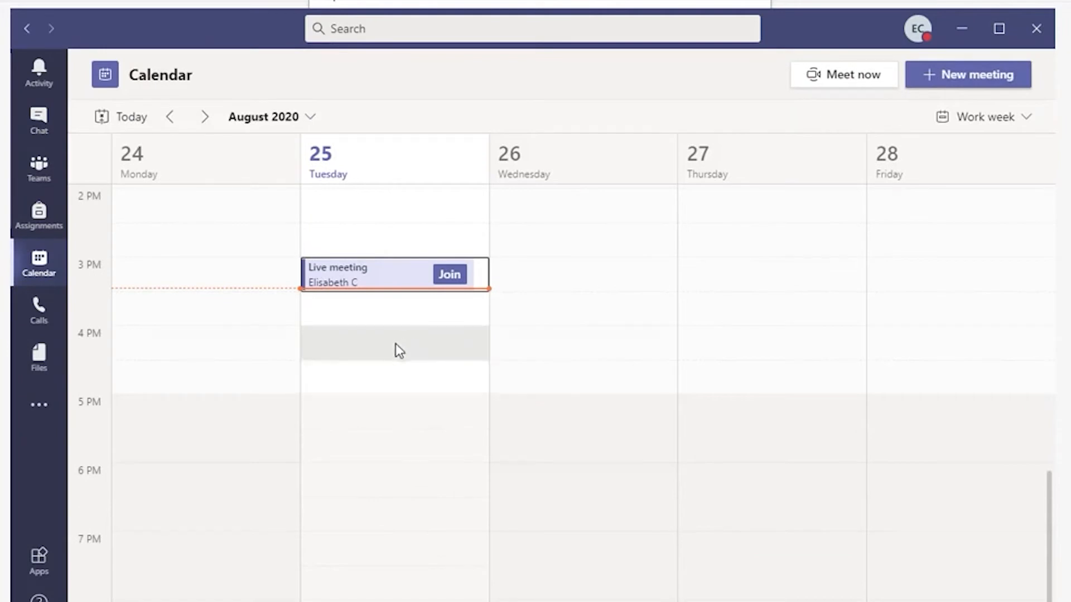
pyautogui.moveTo(287, 354)
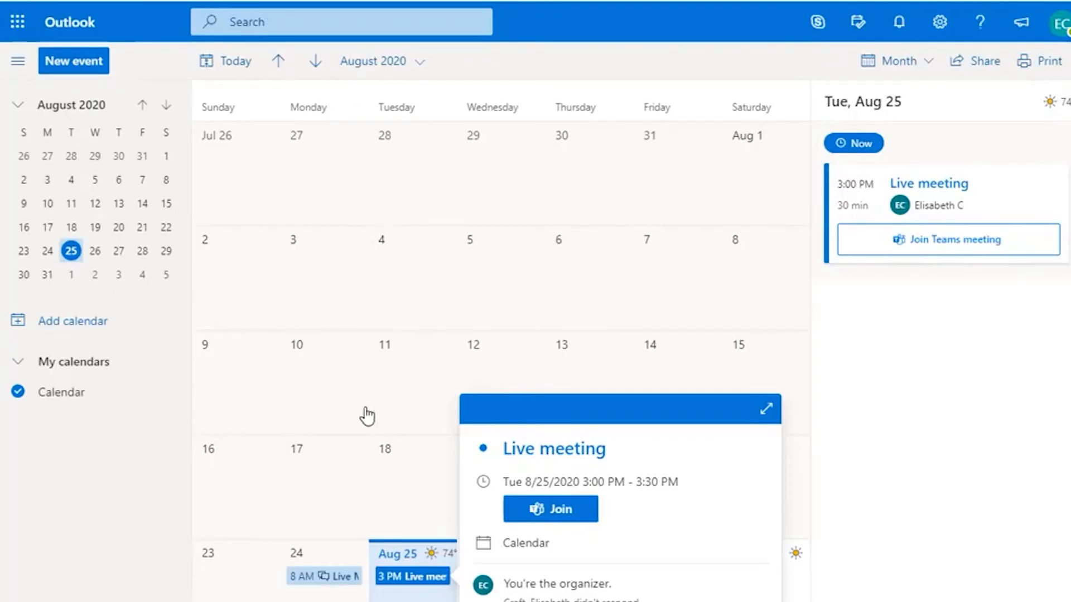
pyautogui.moveTo(367, 416)
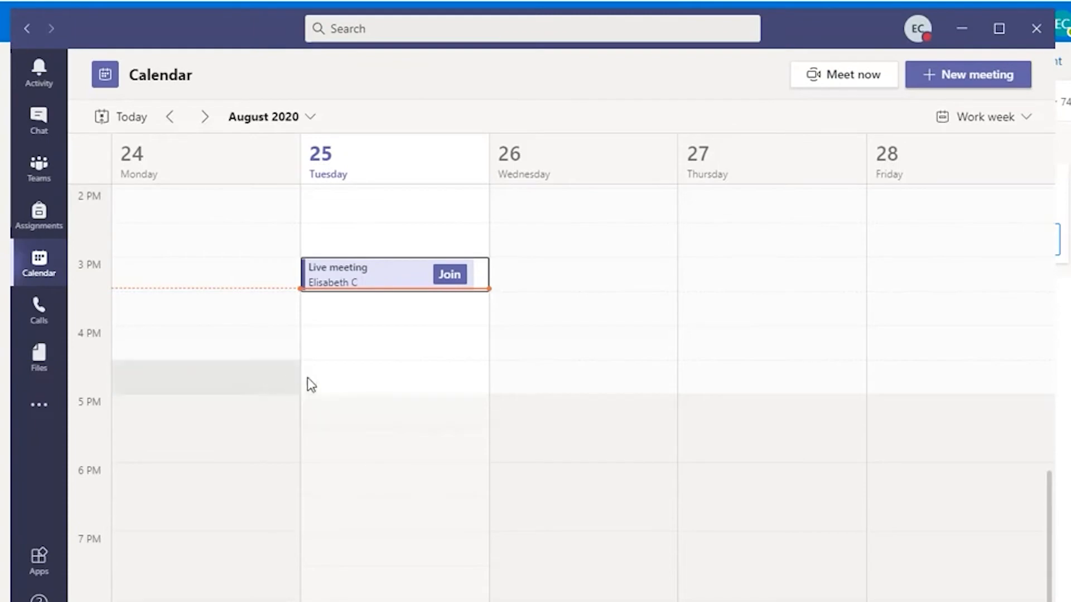
pyautogui.moveTo(349, 285)
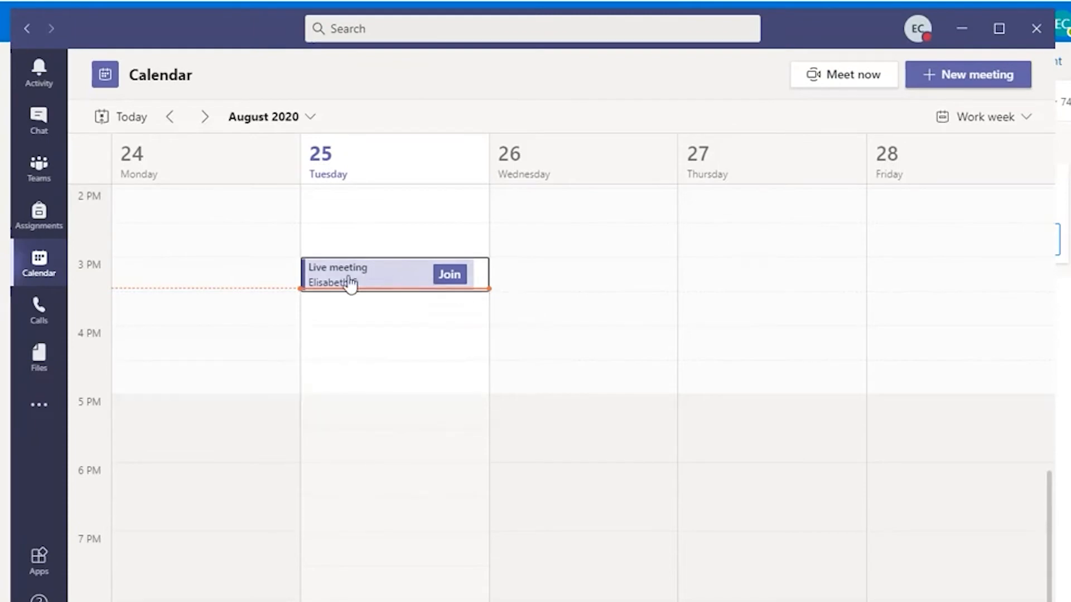
pyautogui.moveTo(393, 276)
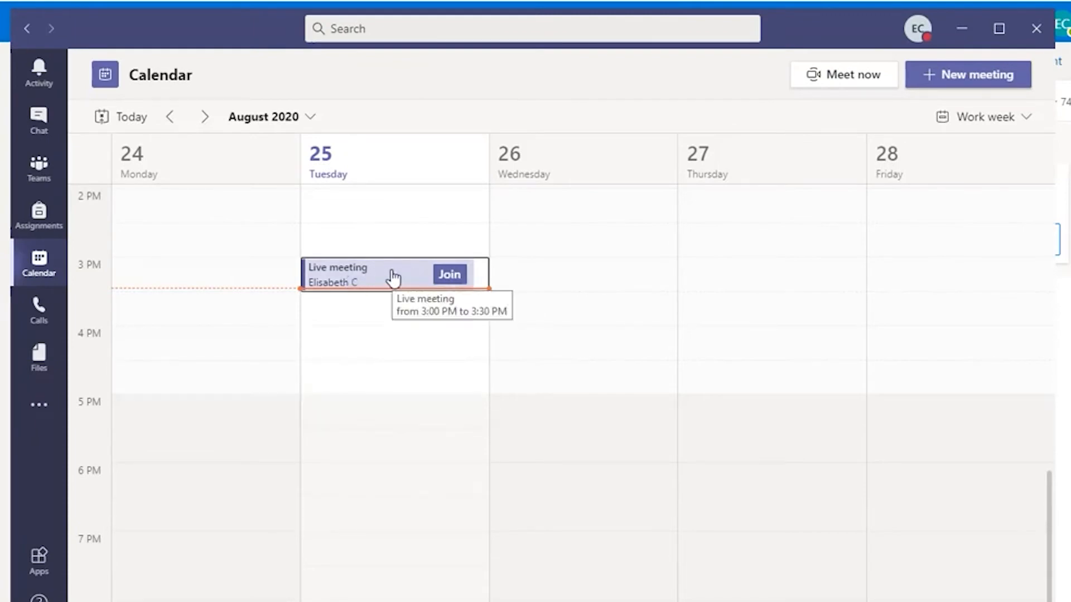
pyautogui.moveTo(367, 277)
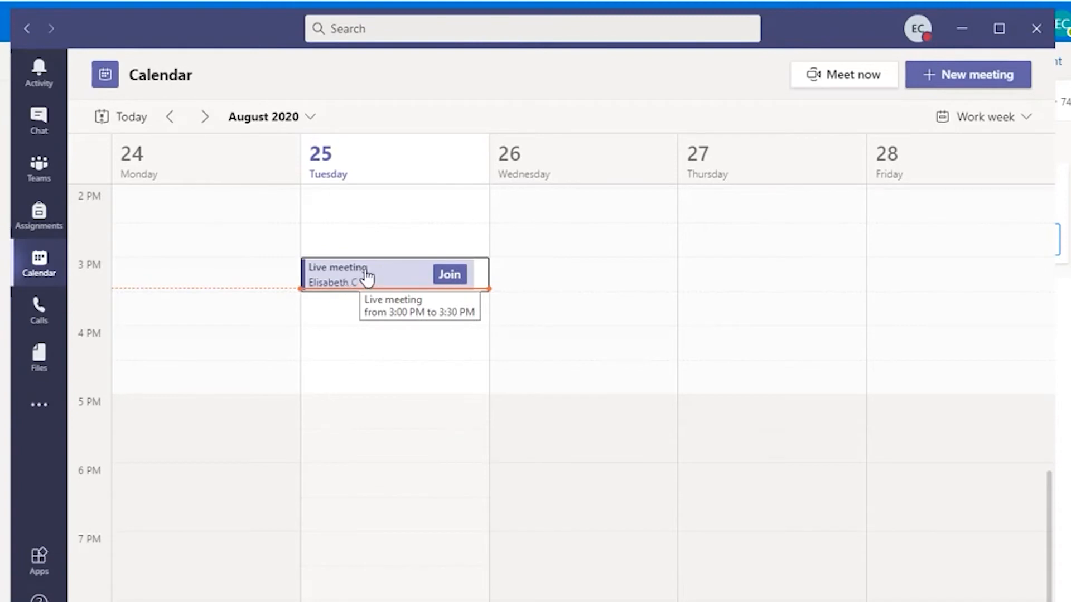
pyautogui.moveTo(378, 282)
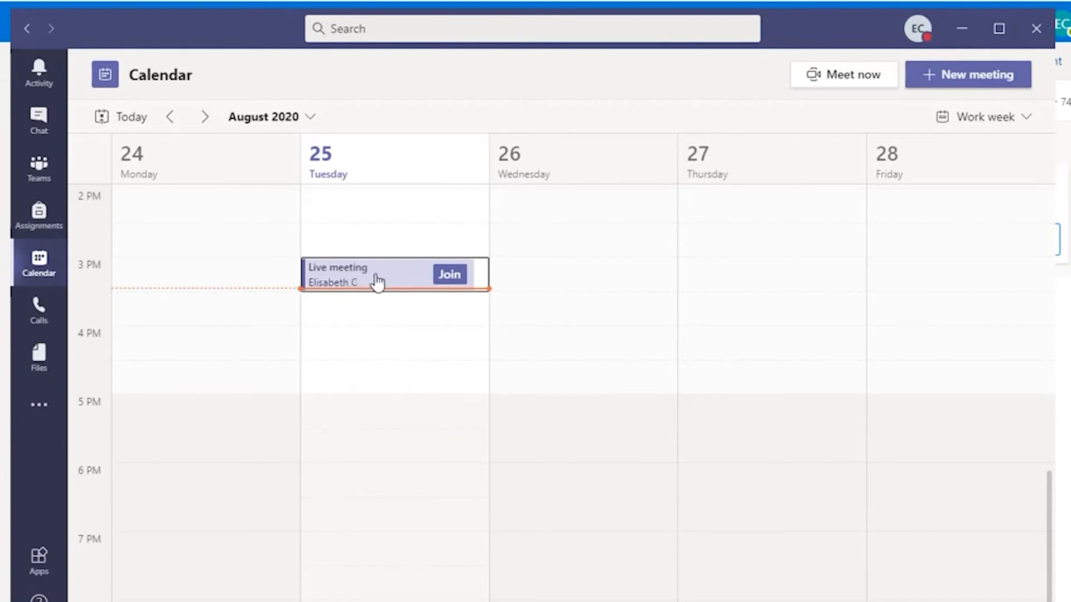
pyautogui.moveTo(454, 279)
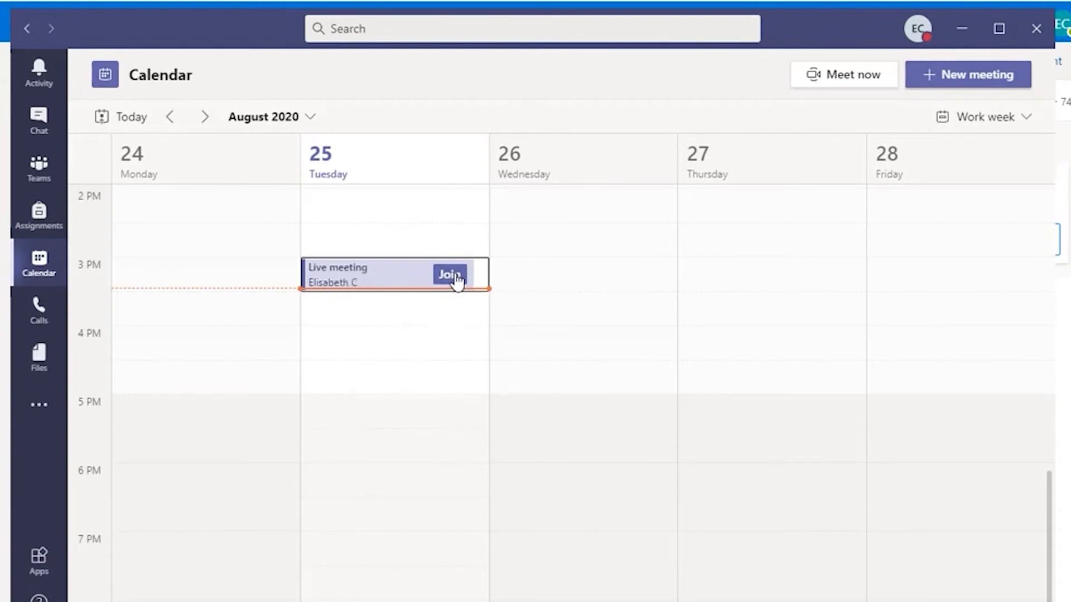
pyautogui.moveTo(450, 275)
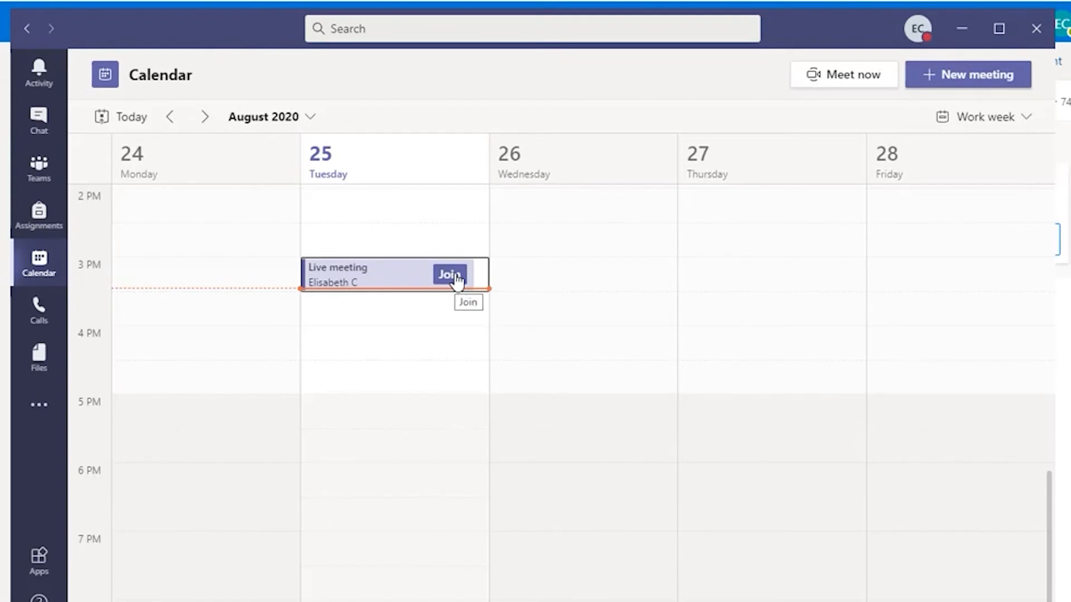
pyautogui.moveTo(739, 154)
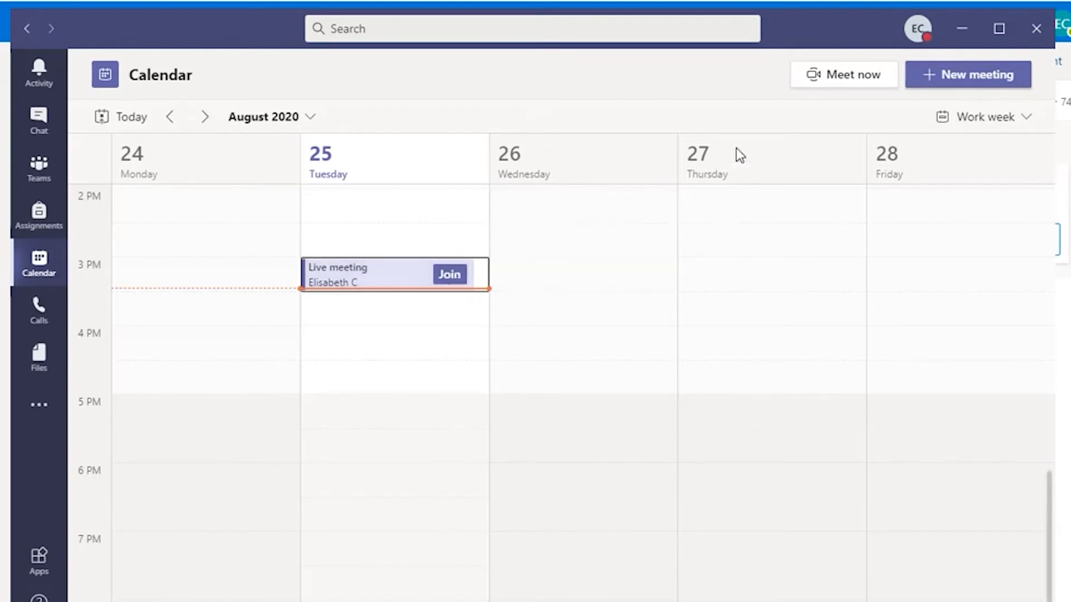
pyautogui.moveTo(558, 304)
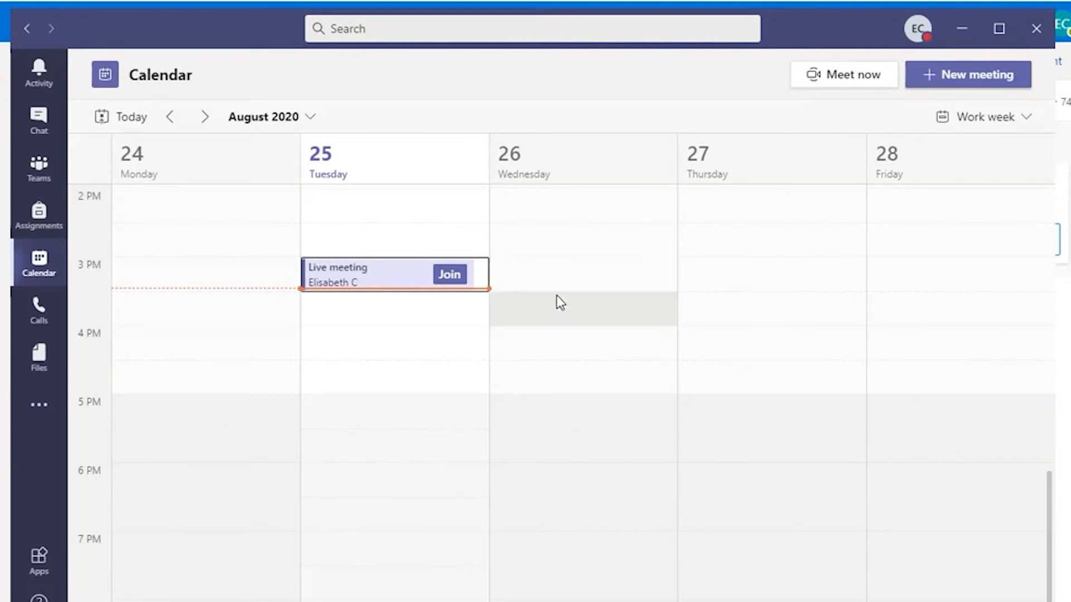
pyautogui.moveTo(915, 8)
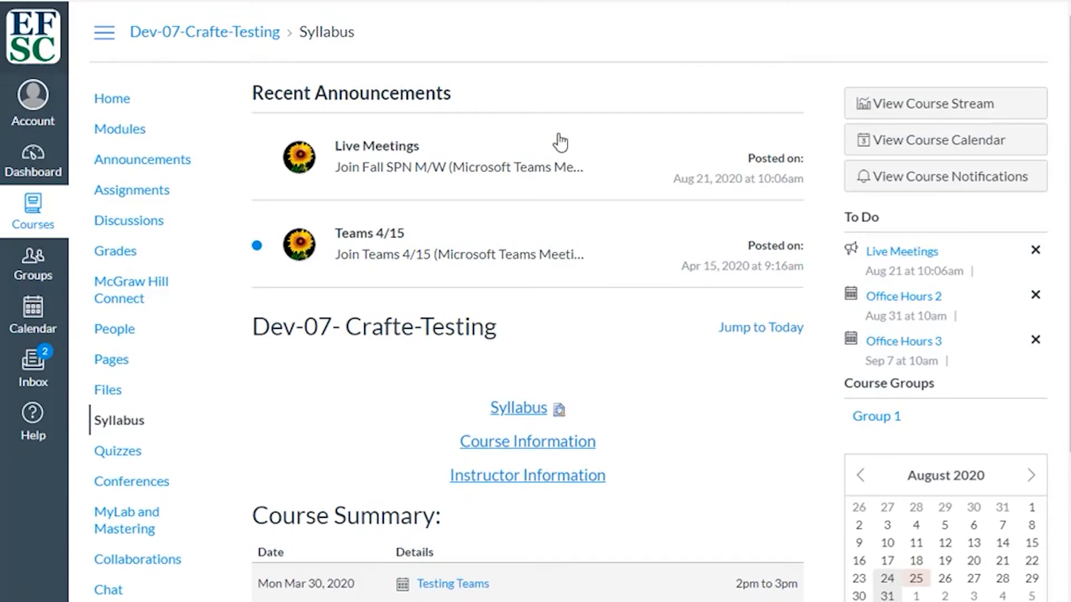
pyautogui.moveTo(532, 59)
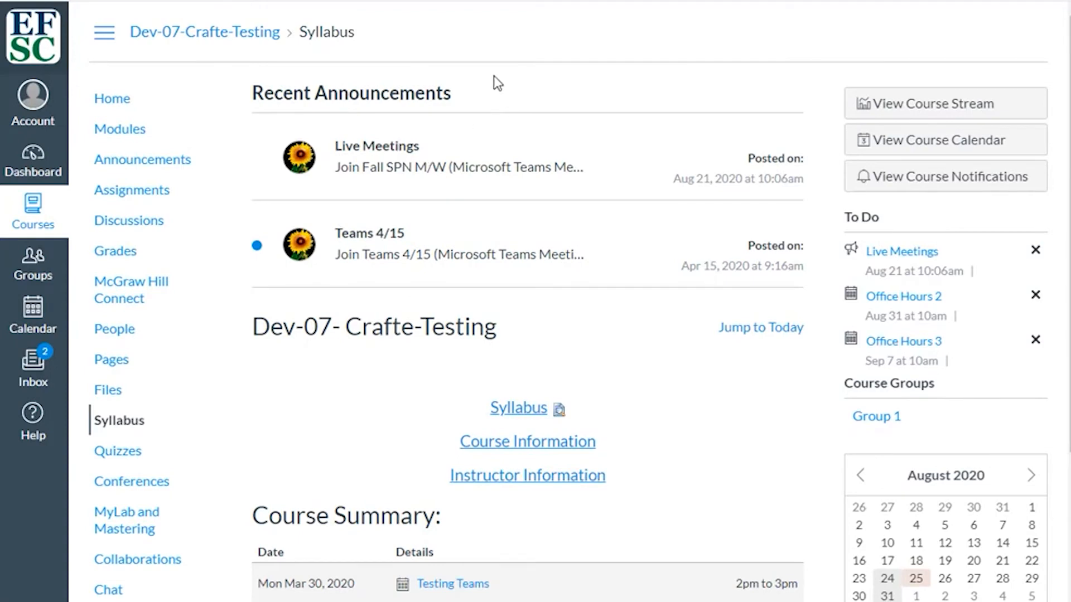
pyautogui.moveTo(542, 421)
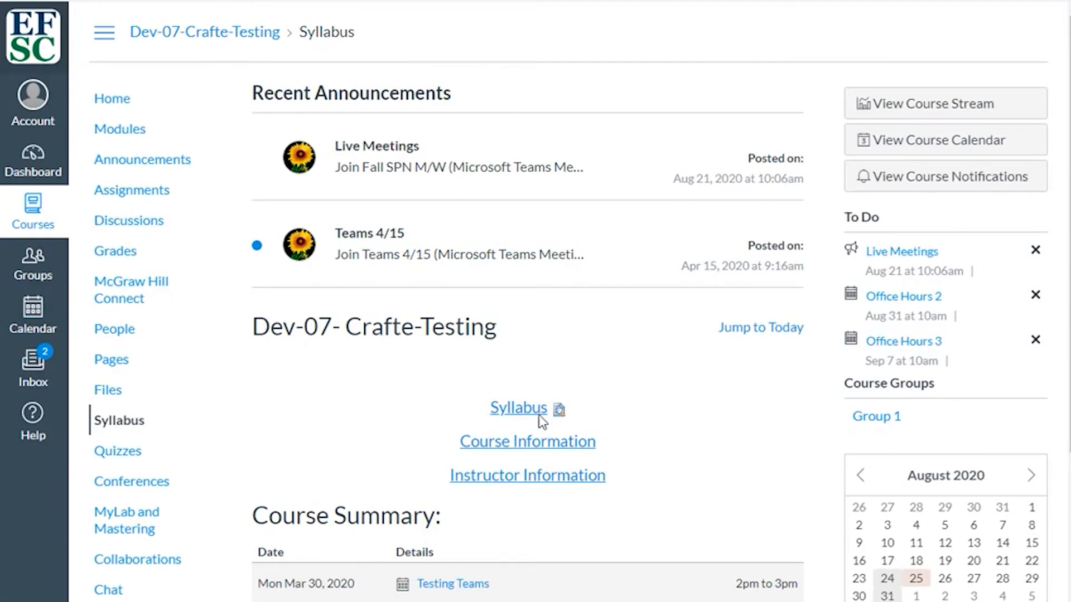
pyautogui.moveTo(143, 160)
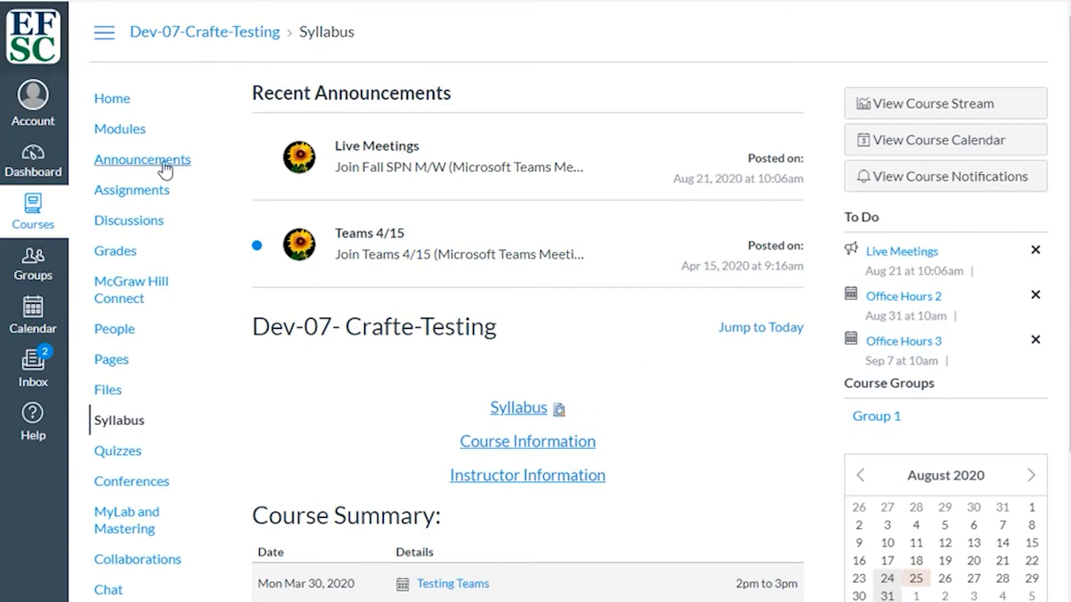
# Open the Live Meetings announcement from the course Announcements list.
pyautogui.click(141, 160)
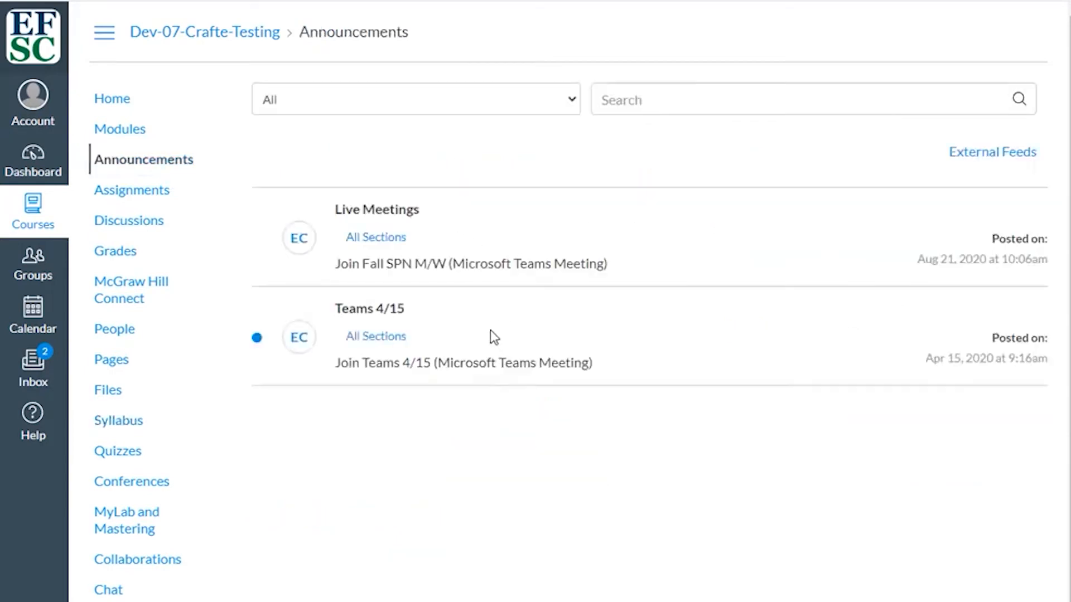
pyautogui.moveTo(518, 462)
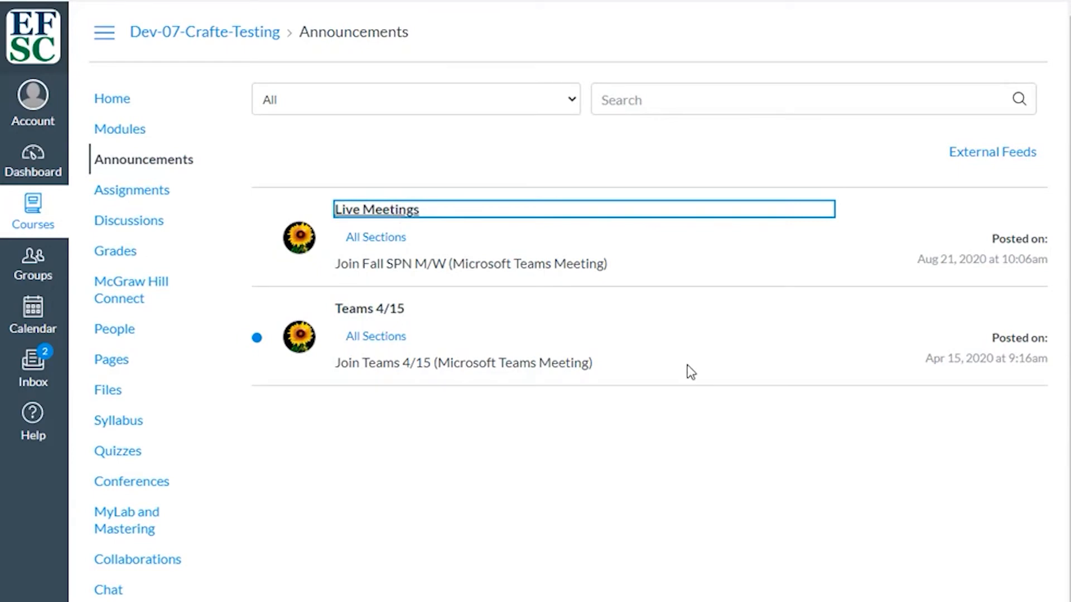
pyautogui.click(376, 210)
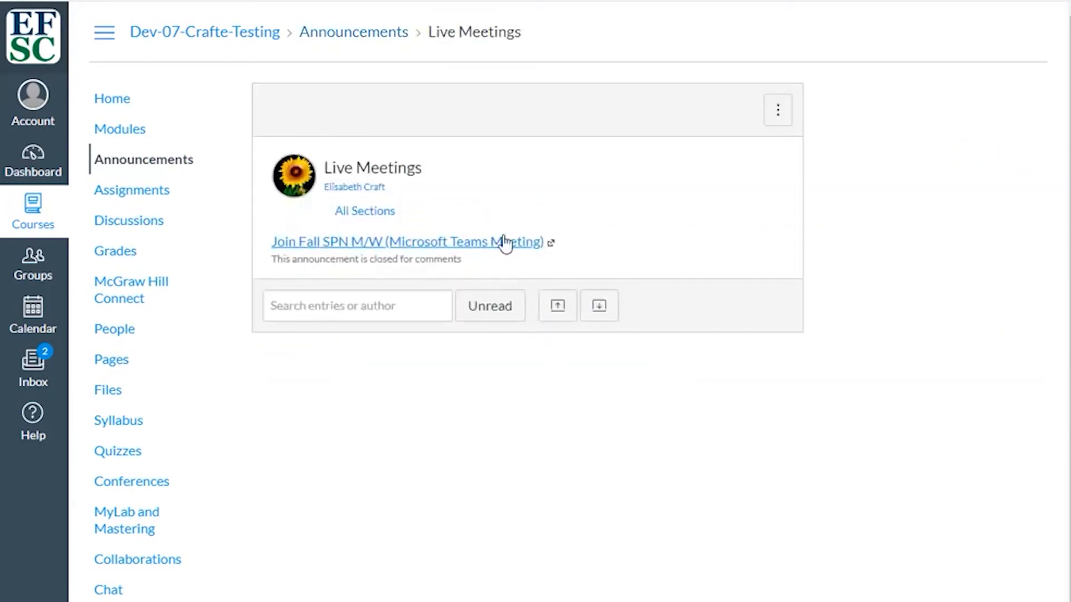
pyautogui.moveTo(556, 428)
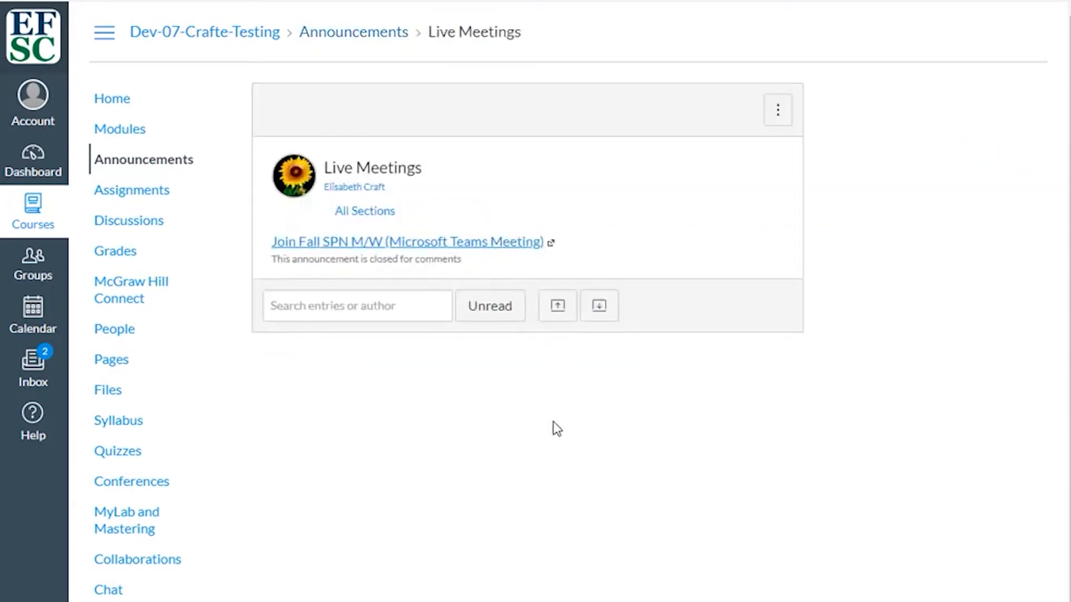
pyautogui.moveTo(731, 175)
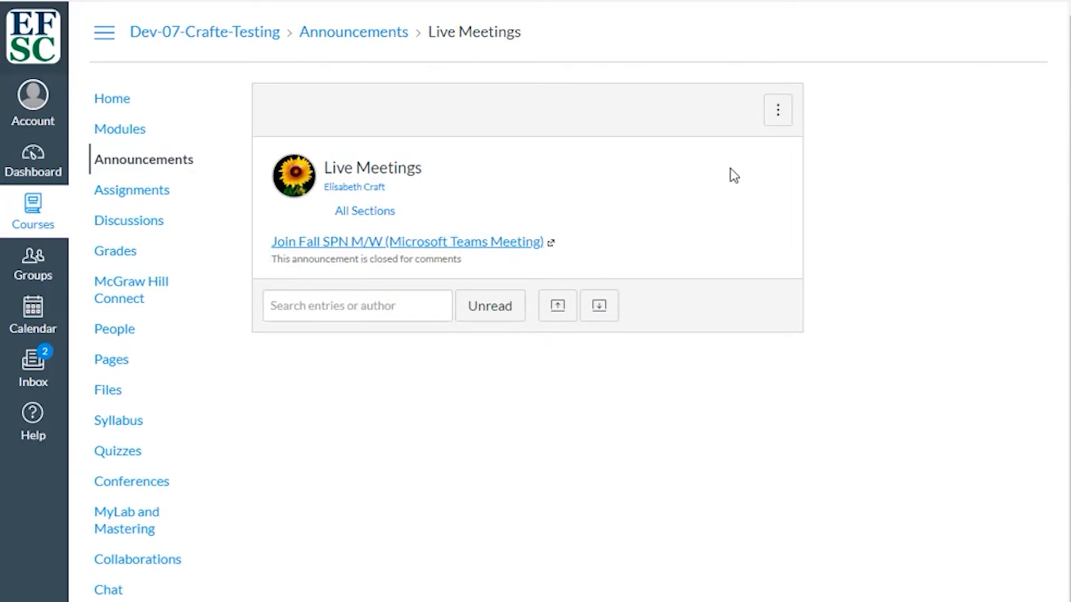
pyautogui.moveTo(698, 108)
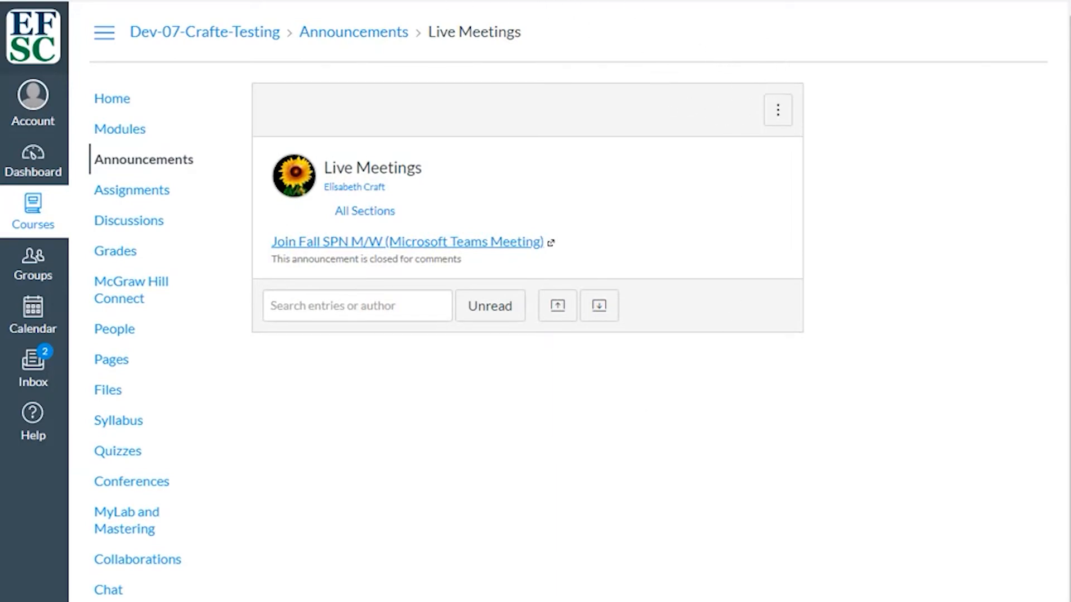
pyautogui.click(32, 162)
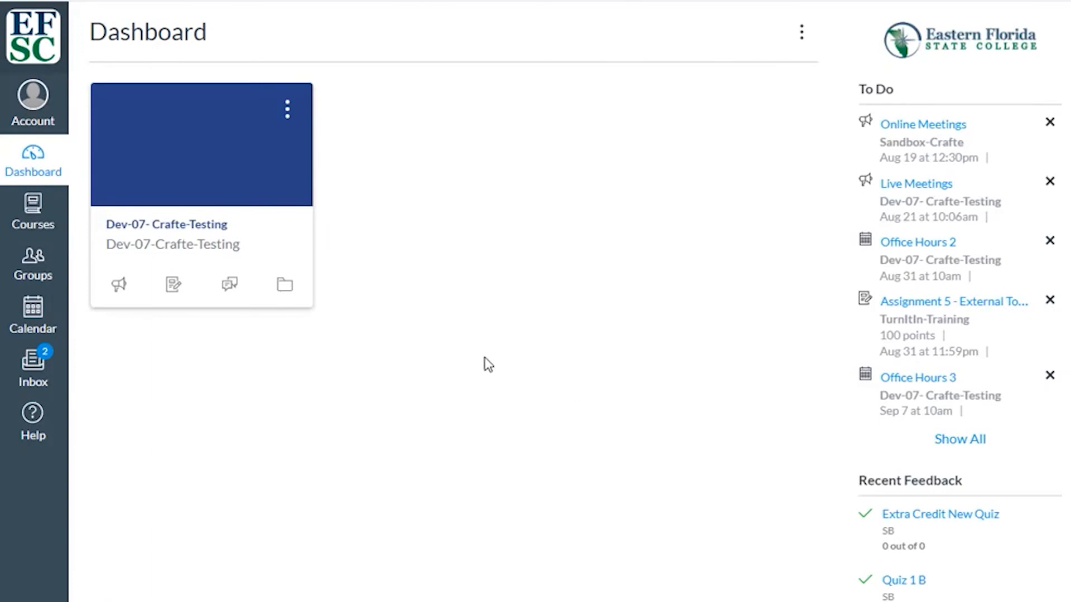
pyautogui.moveTo(479, 386)
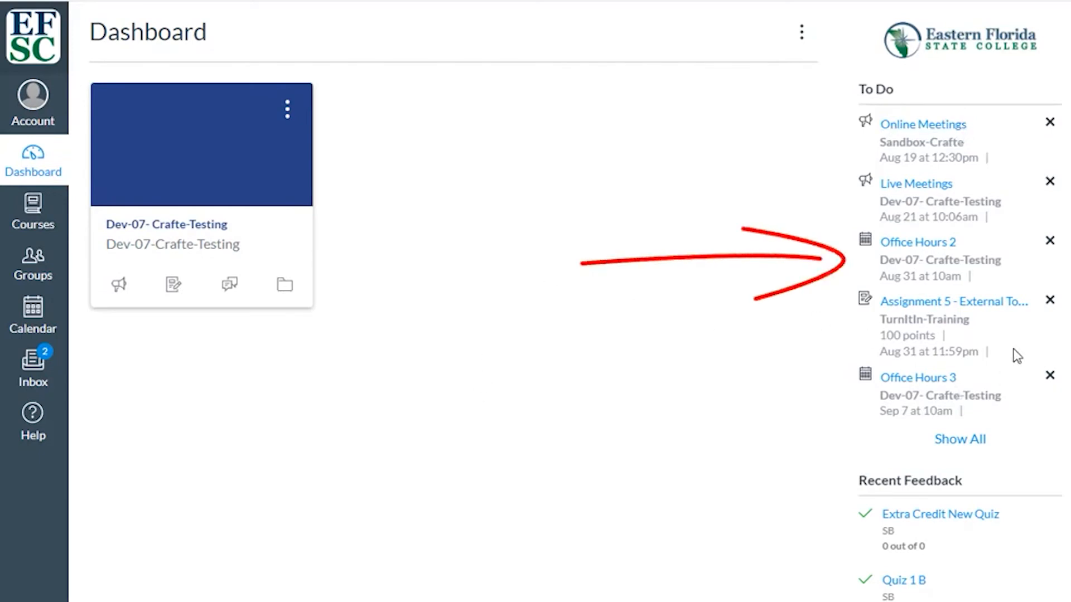
pyautogui.moveTo(972, 248)
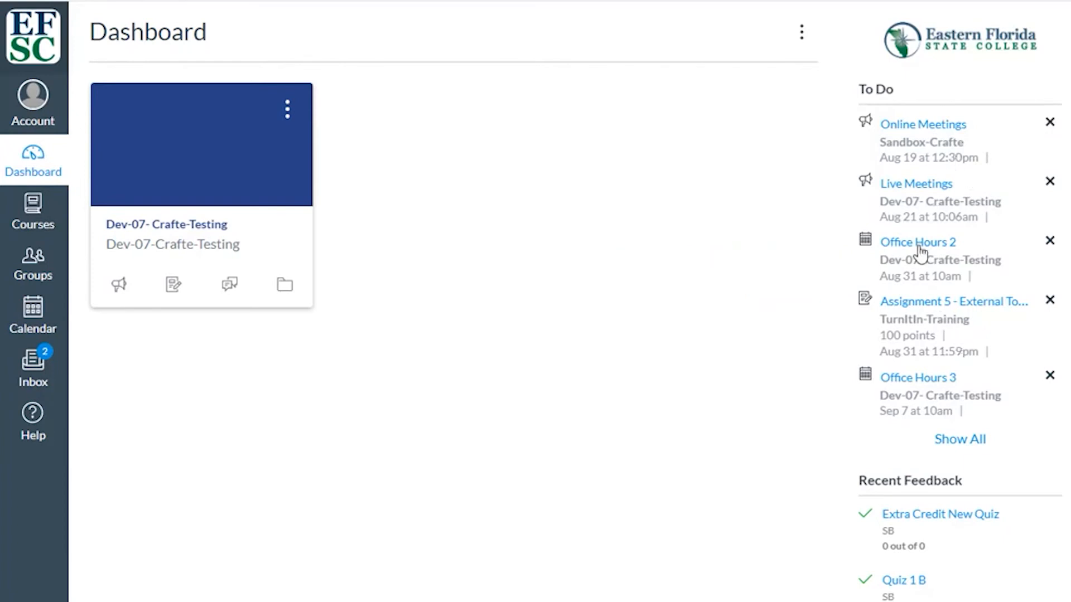
pyautogui.moveTo(918, 242)
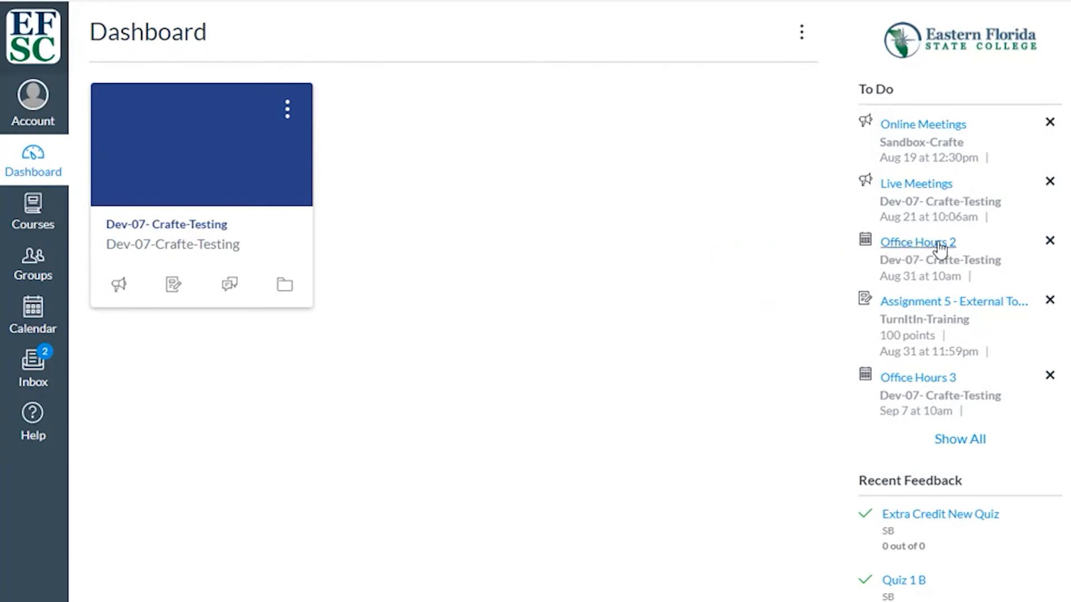
pyautogui.moveTo(32, 311)
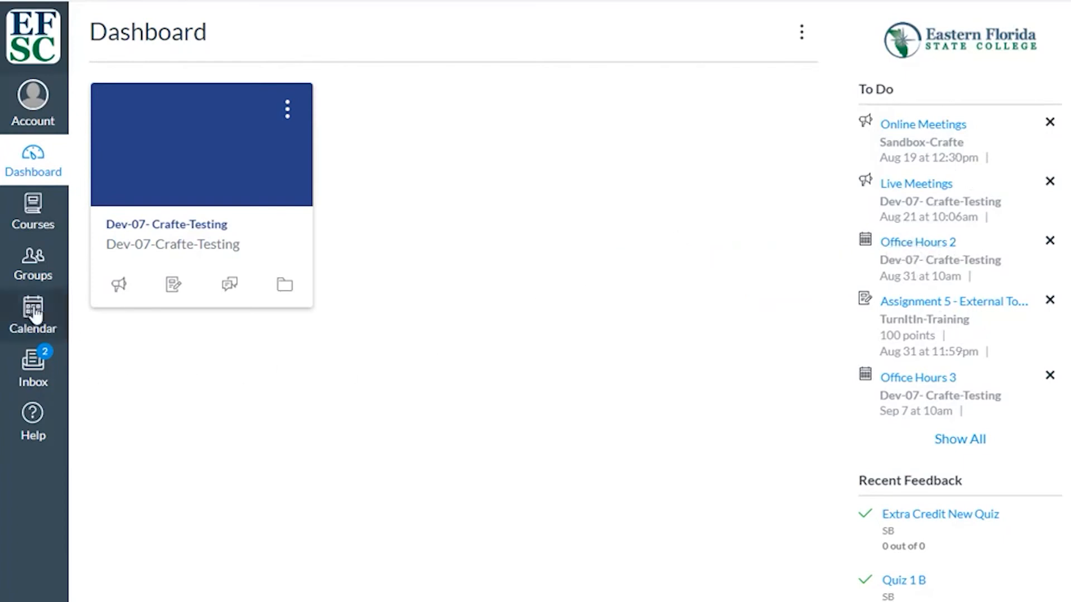
pyautogui.click(33, 314)
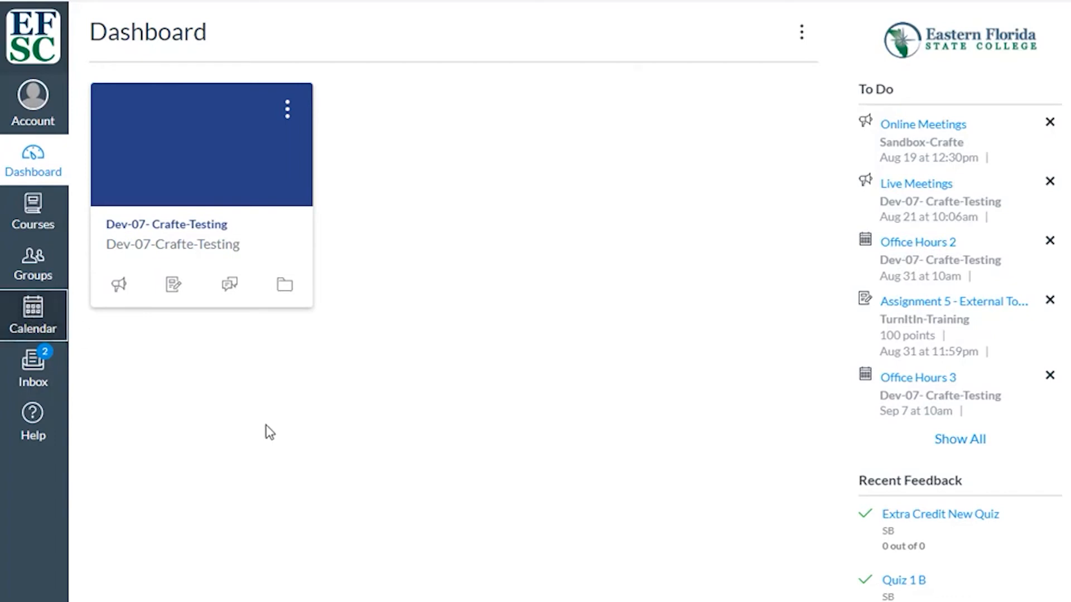
# From the Canvas calendar, follow Office Hours 1's 'Join Fall Meeting' link into the Teams app.
pyautogui.click(32, 314)
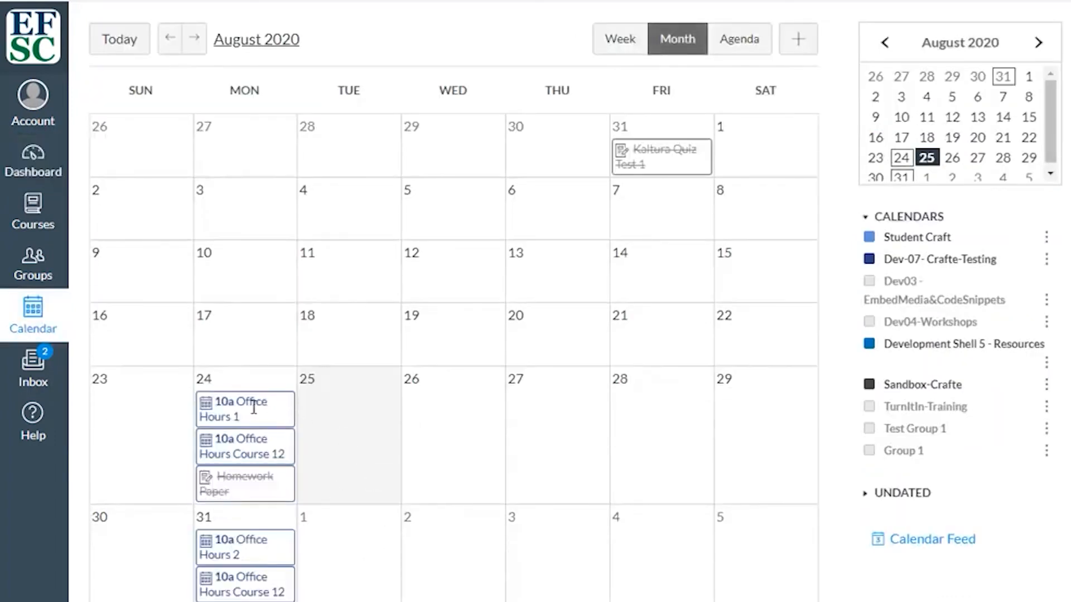
pyautogui.click(232, 408)
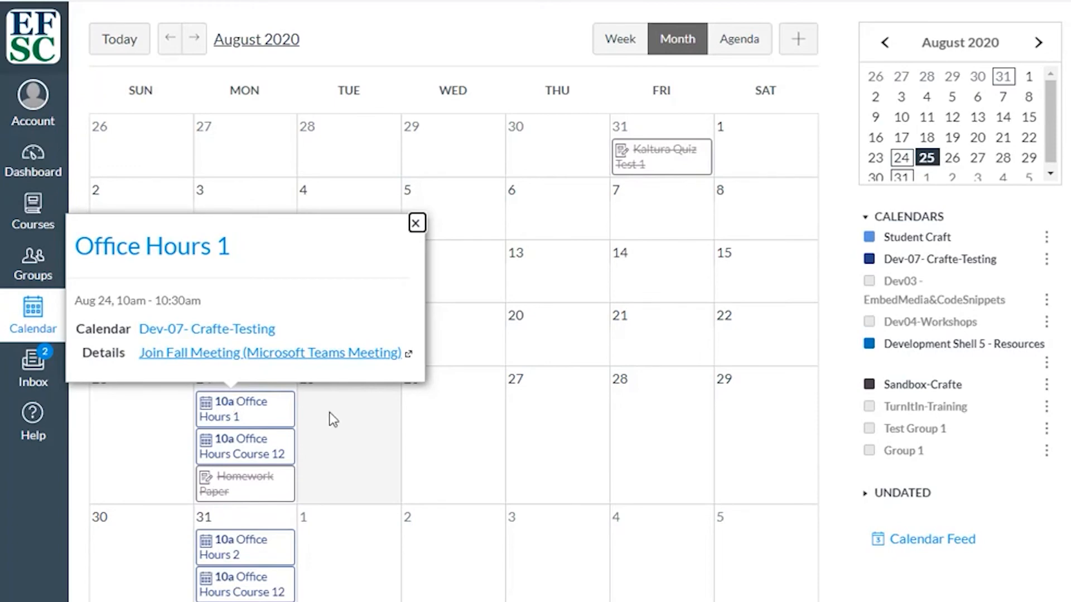
pyautogui.moveTo(287, 361)
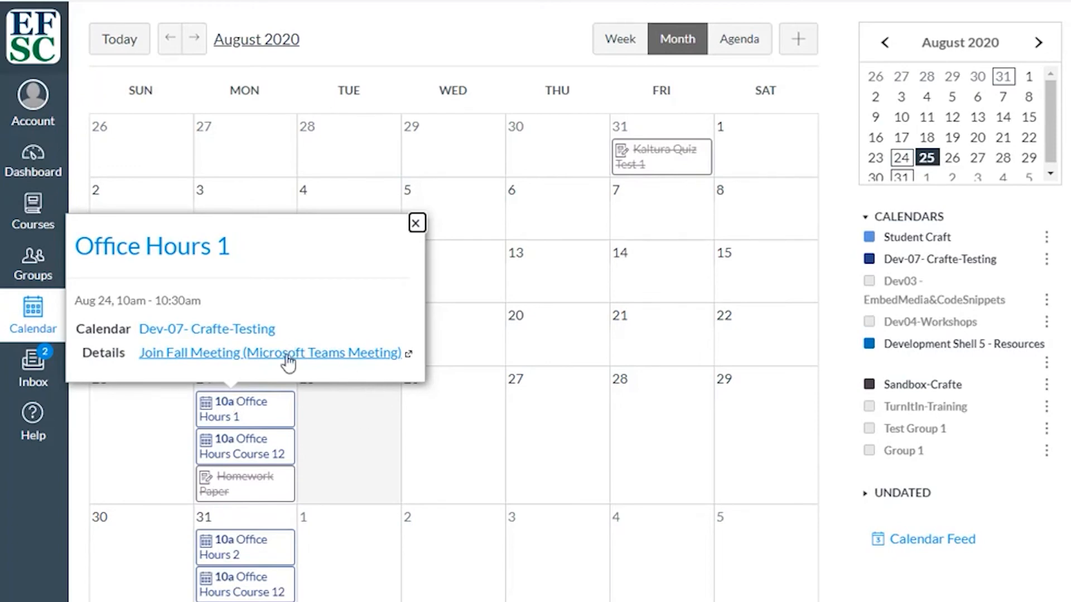
pyautogui.click(269, 353)
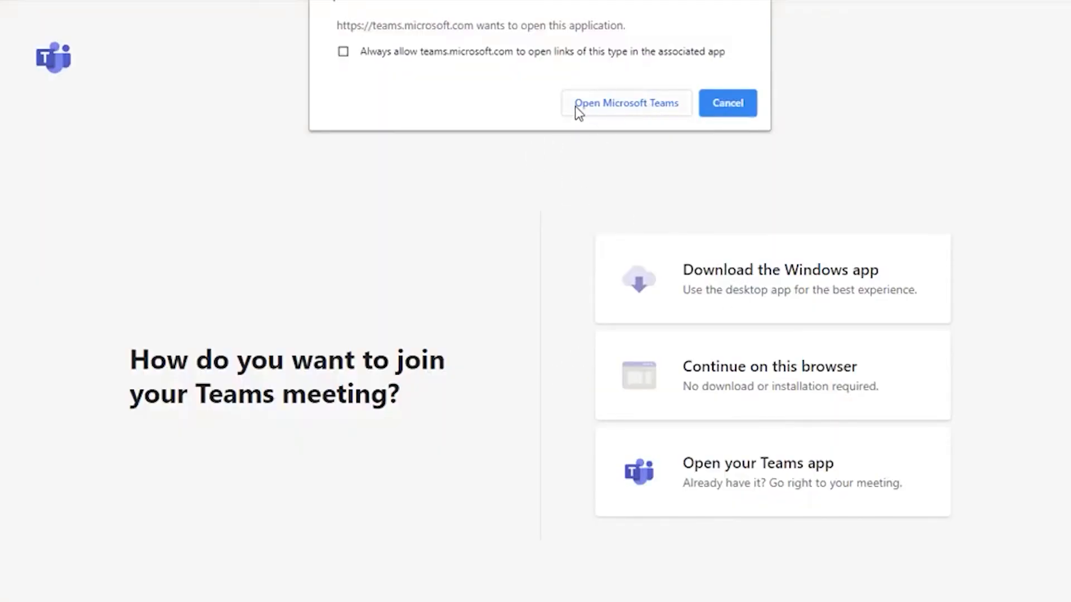
pyautogui.moveTo(602, 113)
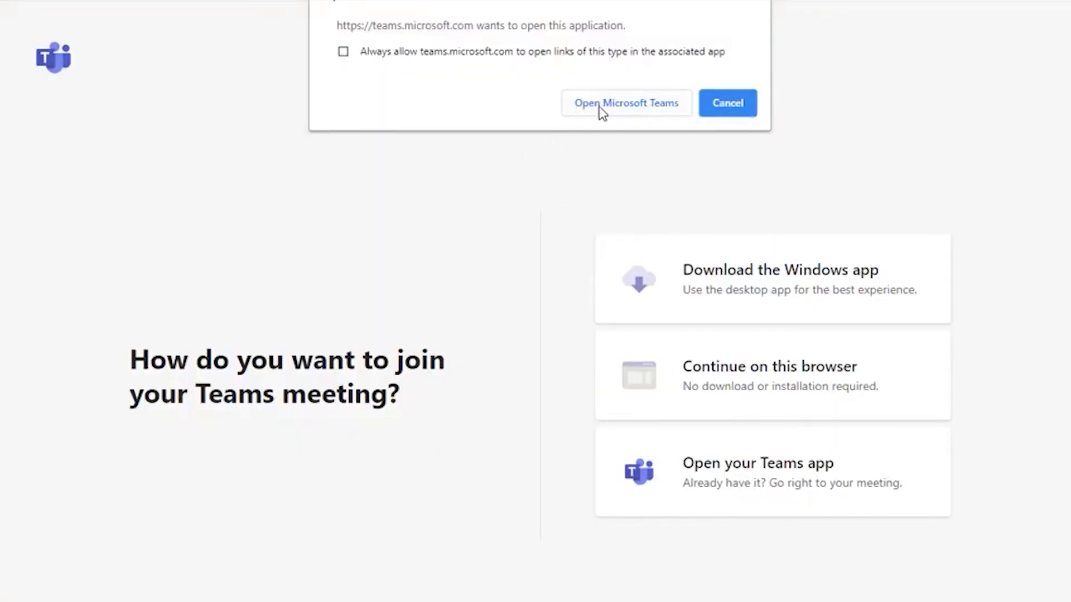
pyautogui.click(624, 102)
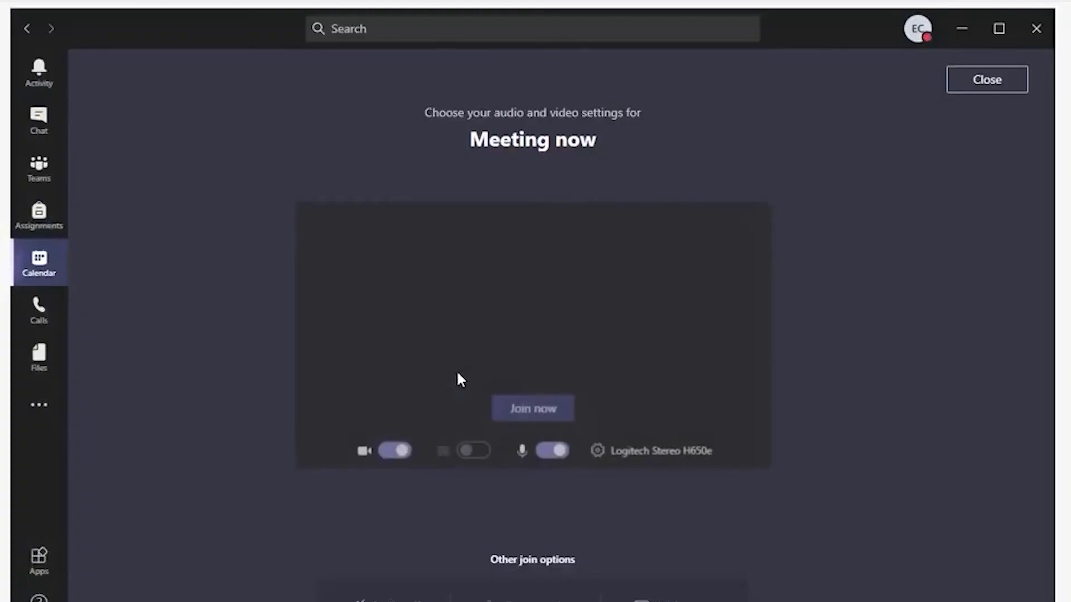
# Join the Office Hours meeting with camera off and microphone on.
pyautogui.click(395, 451)
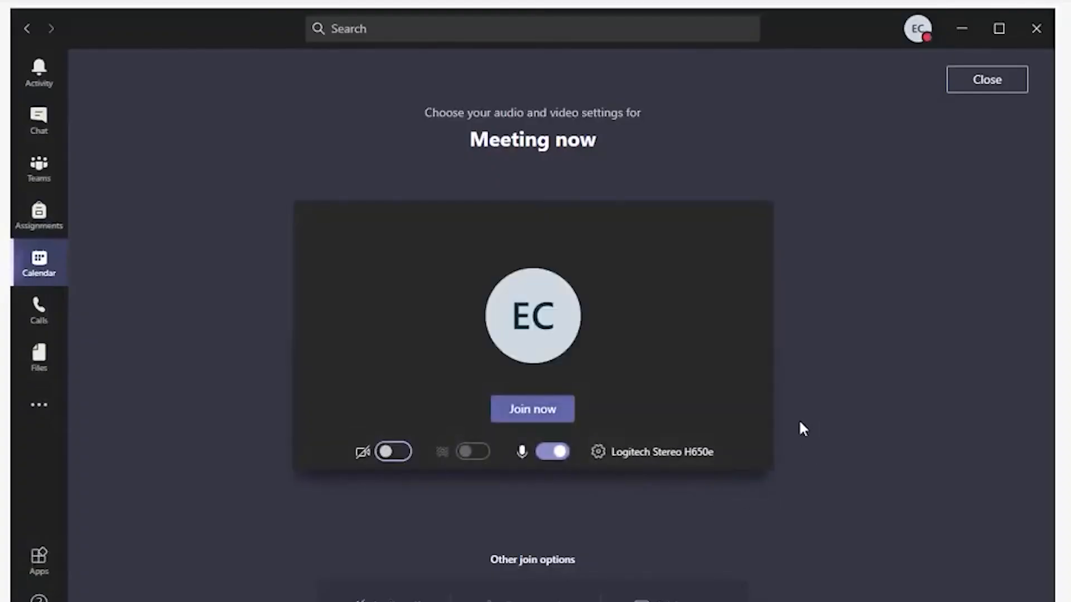
pyautogui.moveTo(762, 514)
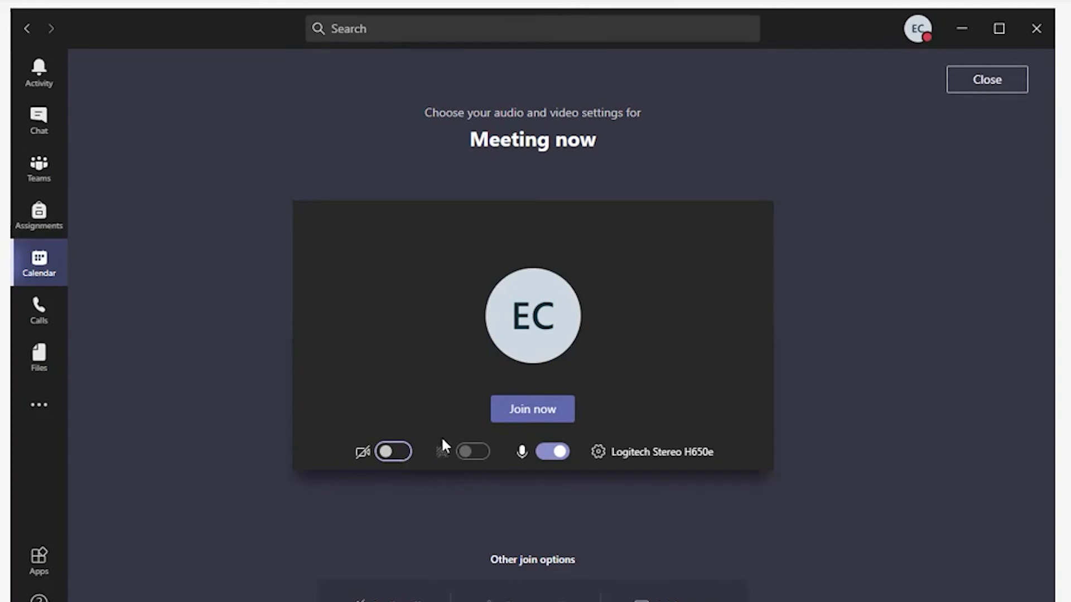
pyautogui.moveTo(447, 464)
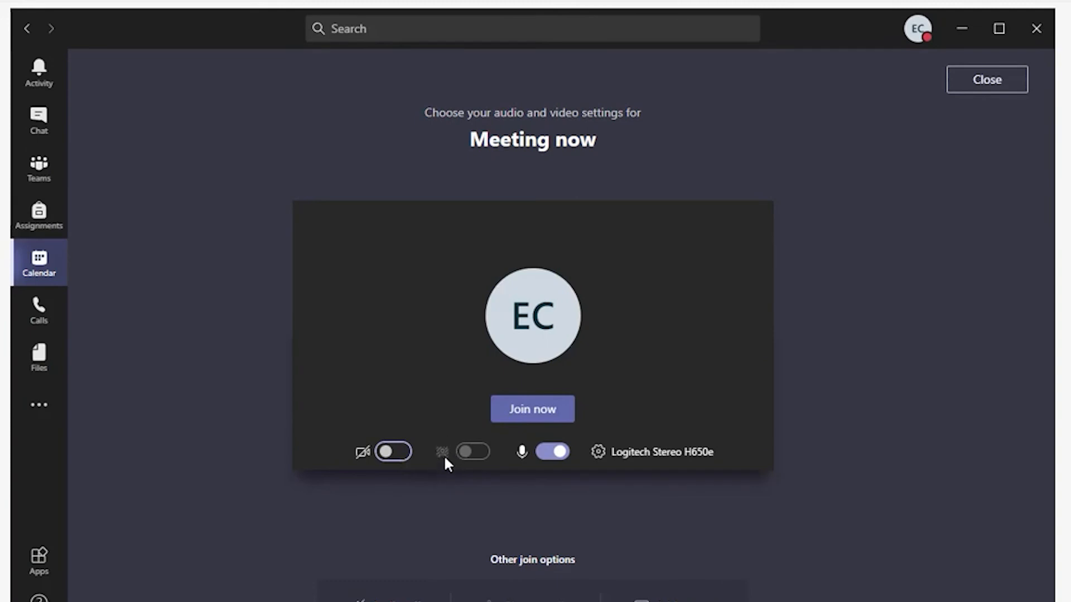
pyautogui.moveTo(532, 409)
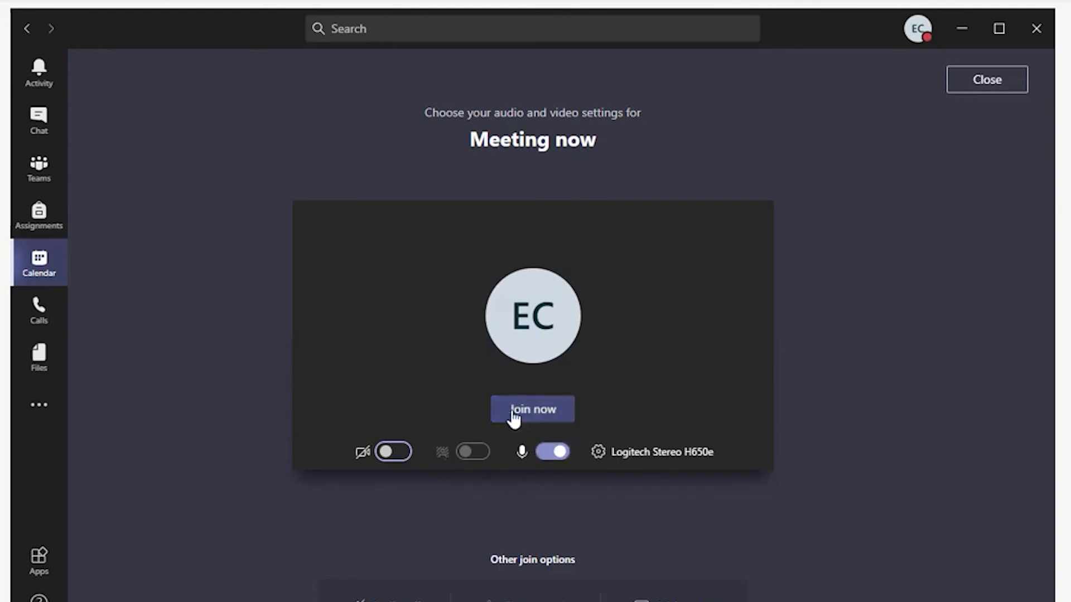
pyautogui.click(532, 408)
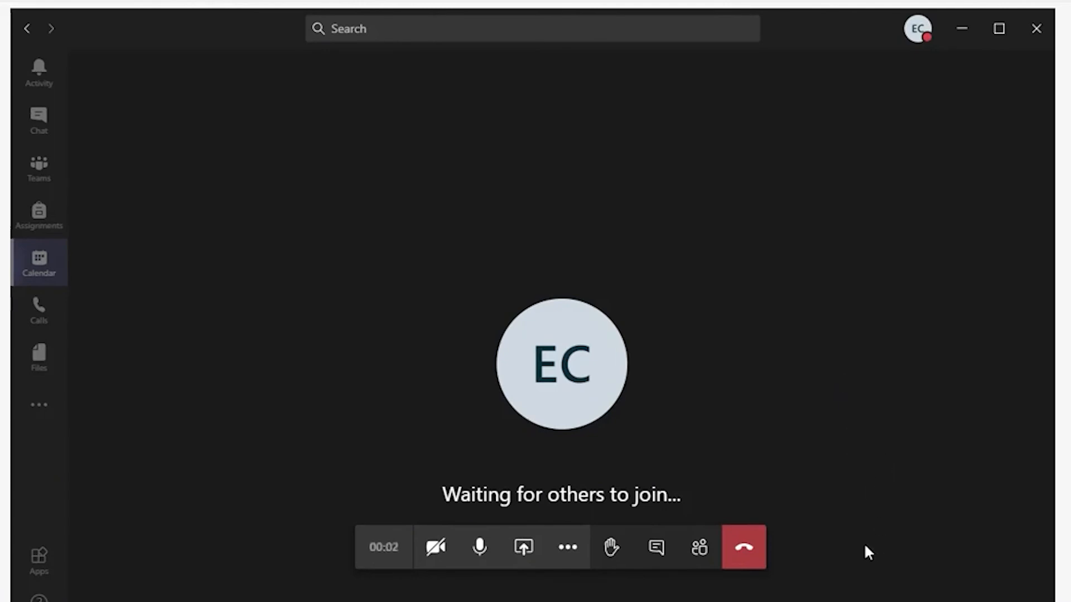
pyautogui.moveTo(382, 546)
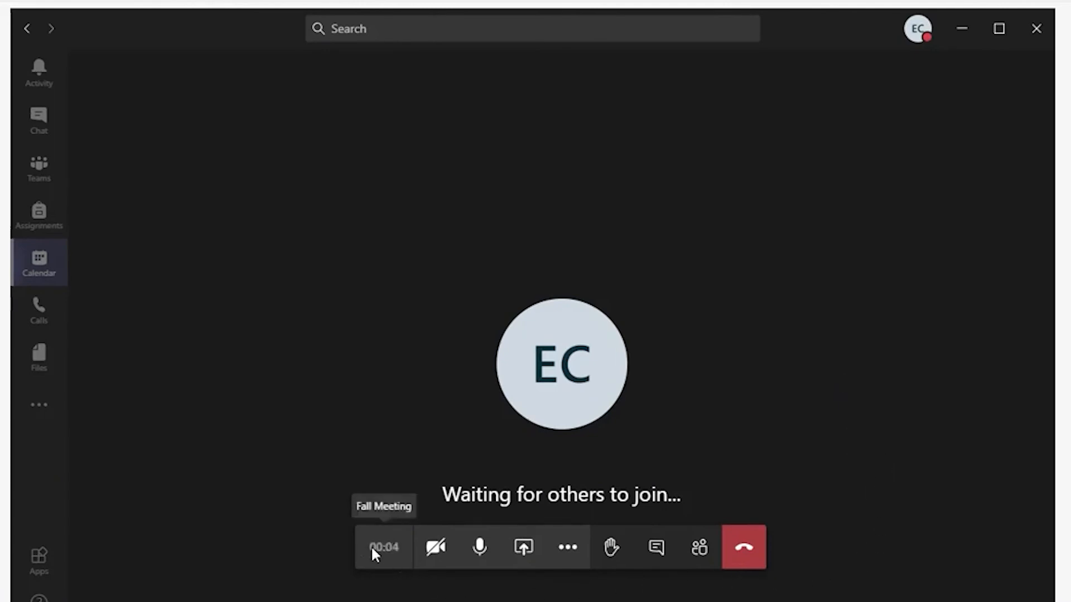
pyautogui.moveTo(435, 546)
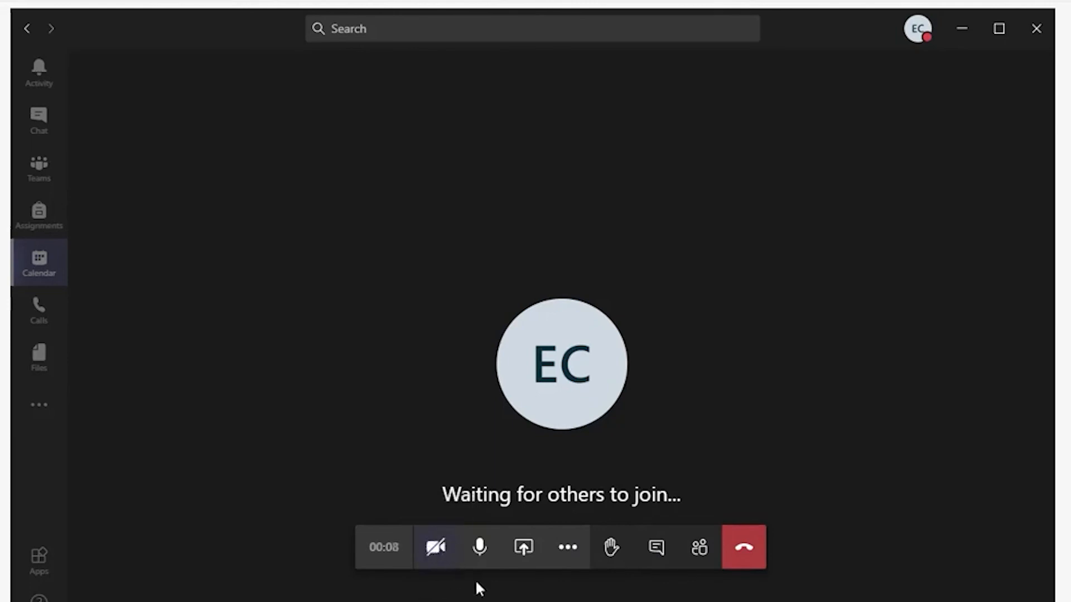
pyautogui.moveTo(479, 547)
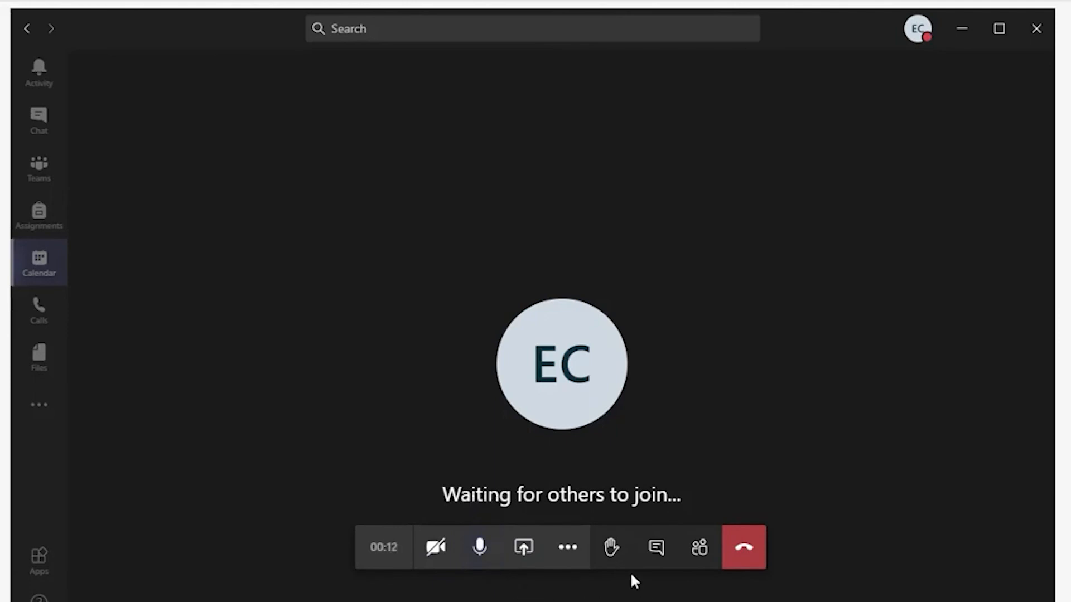
pyautogui.moveTo(696, 594)
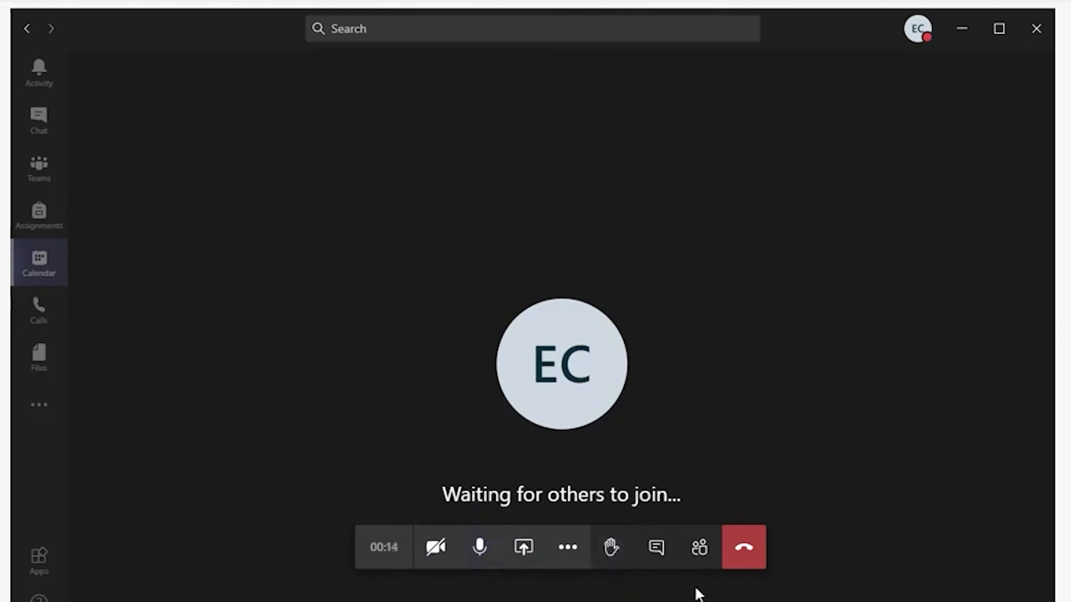
pyautogui.moveTo(654, 546)
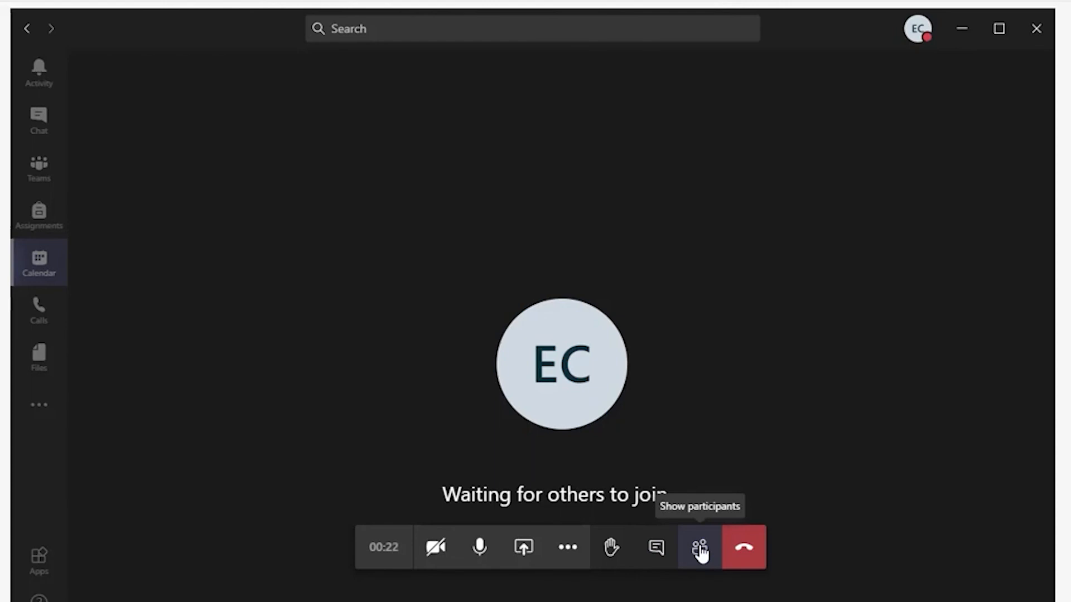
pyautogui.moveTo(697, 550)
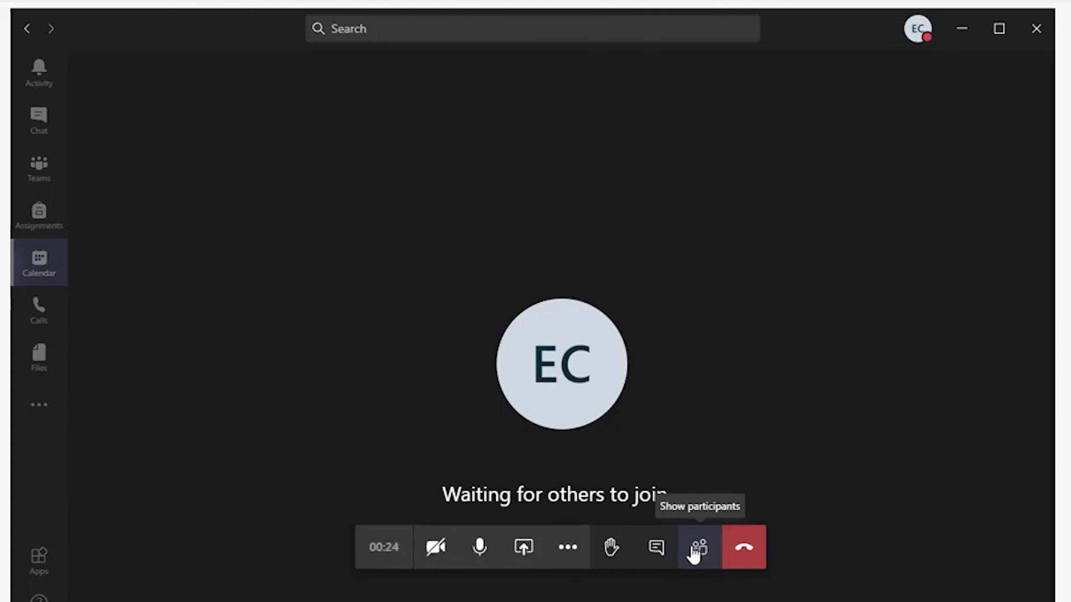
pyautogui.moveTo(743, 547)
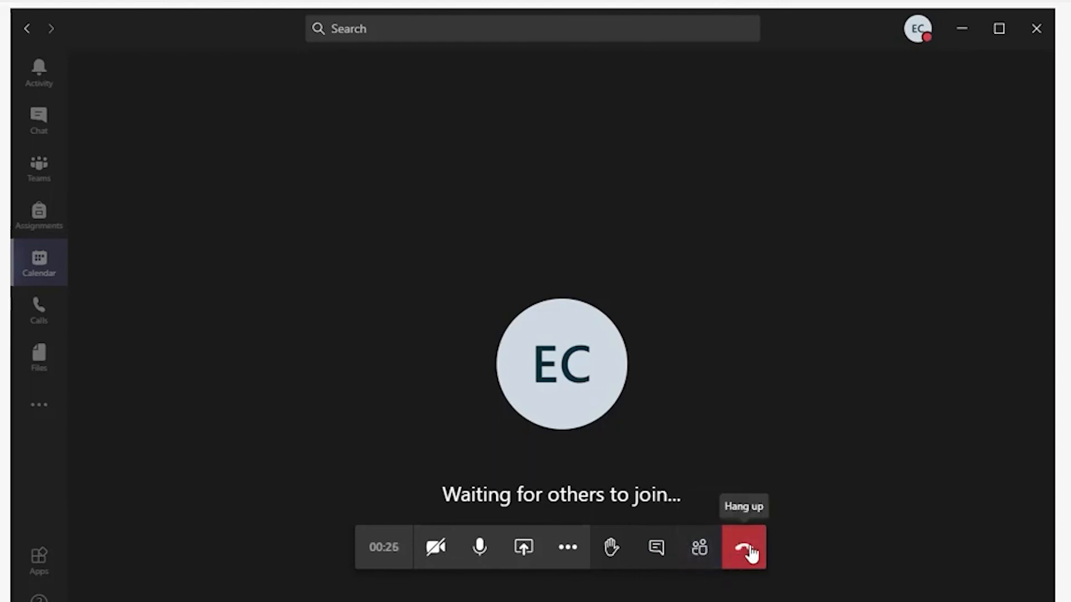